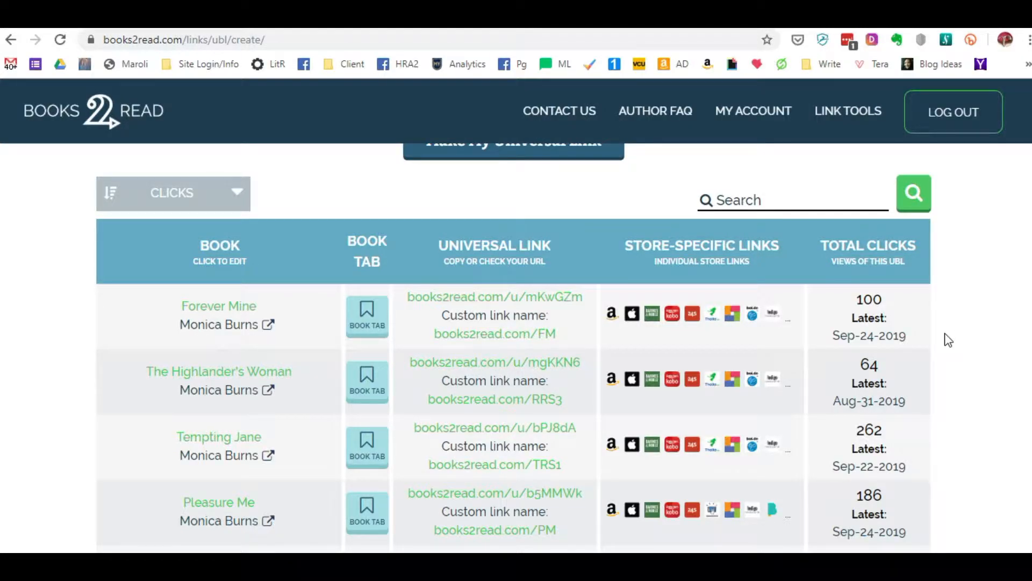
{"action": "mouse_move", "coordinate": [599, 192]}
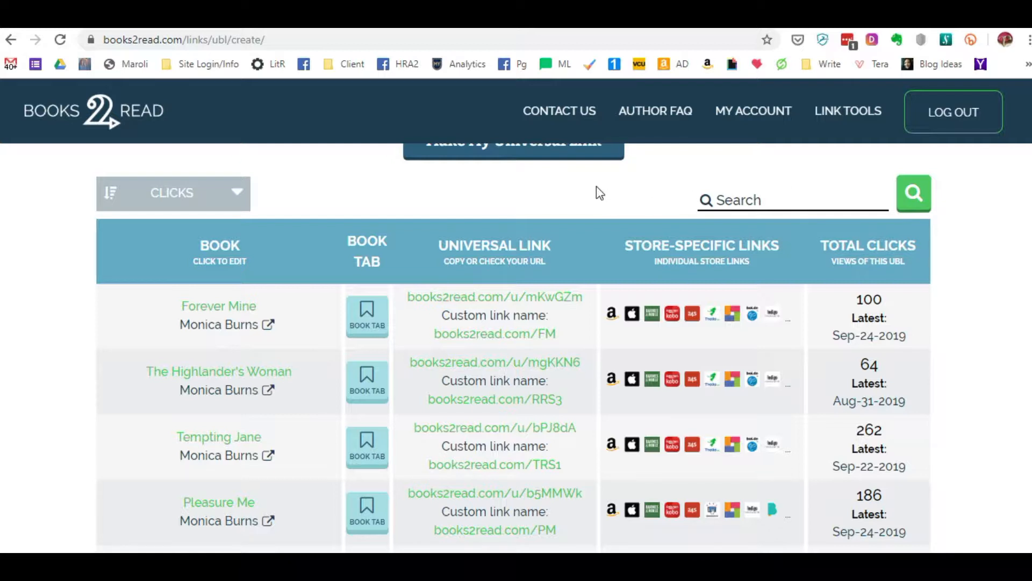
{"action": "mouse_move", "coordinate": [595, 204]}
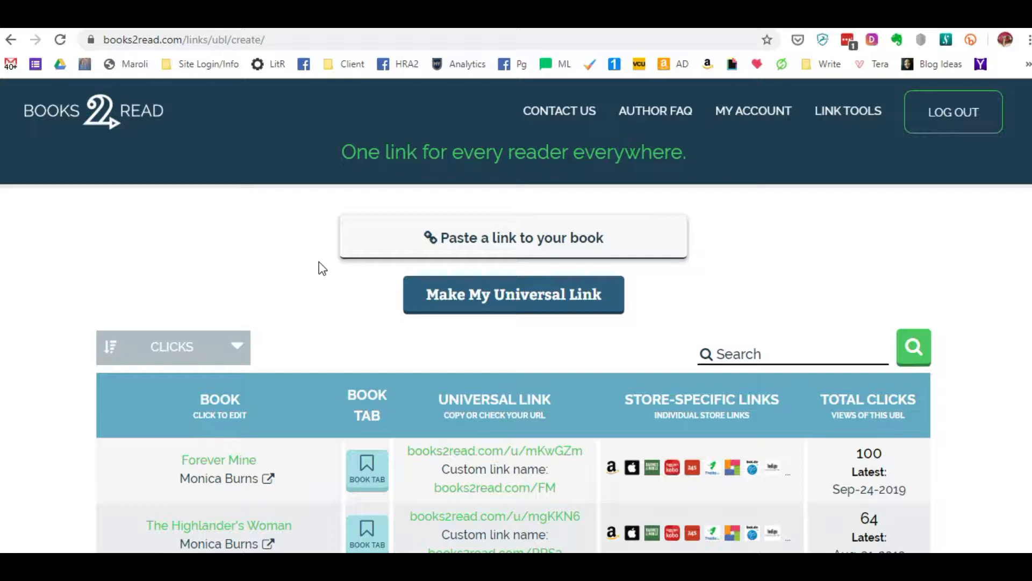
{"action": "mouse_move", "coordinate": [341, 308]}
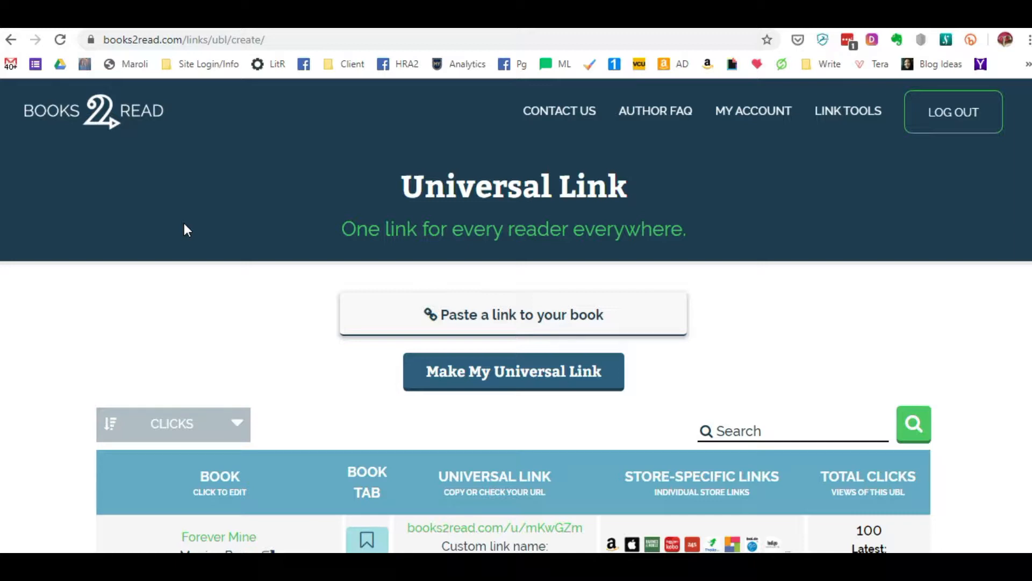
{"action": "mouse_move", "coordinate": [227, 274]}
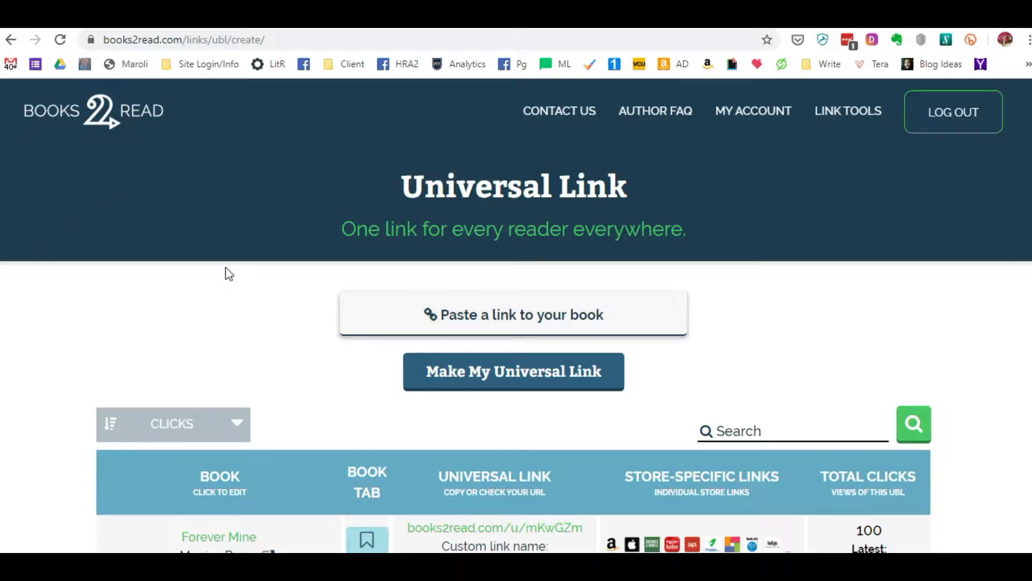
- Scroll the Link Tools page to reach the Universal Link creator's book-link field
{"action": "scroll", "scroll_direction": "down", "scroll_amount": 3}
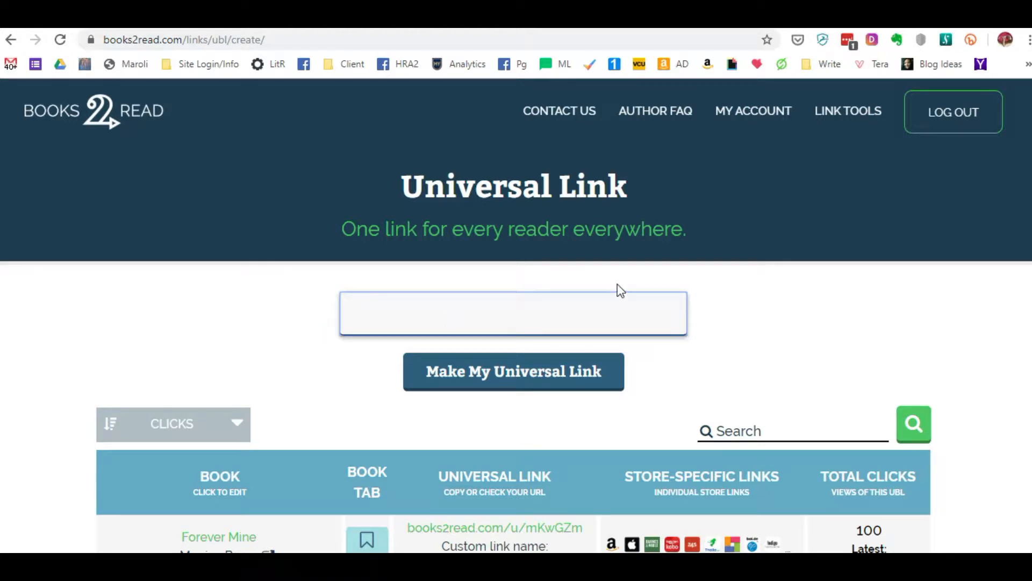
- Switch to Amazon and select the Blood Communion product address up to B079118YXY
{"action": "left_click", "coordinate": [514, 313]}
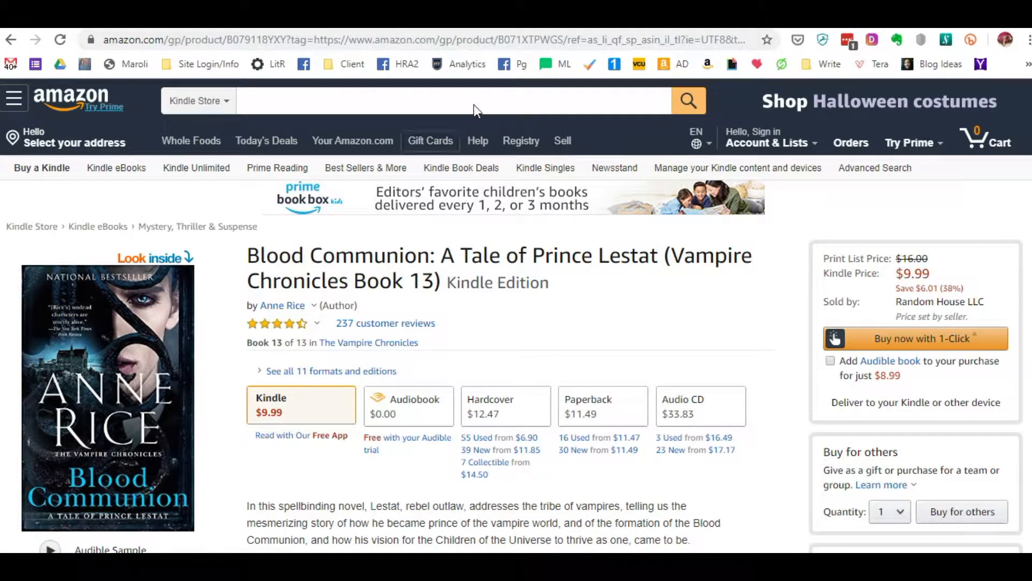
{"action": "left_click", "coordinate": [292, 40]}
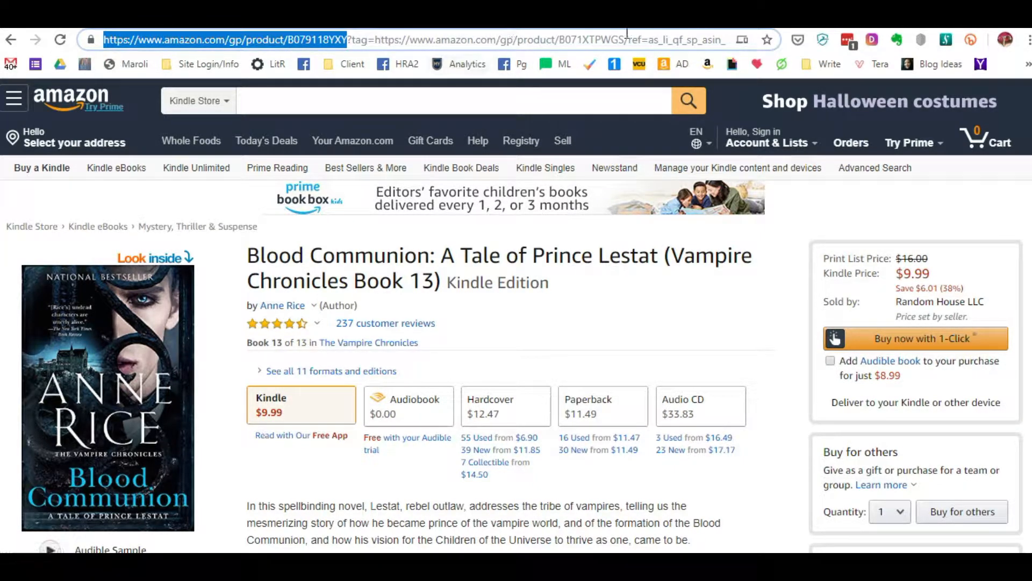
{"action": "mouse_move", "coordinate": [376, 214]}
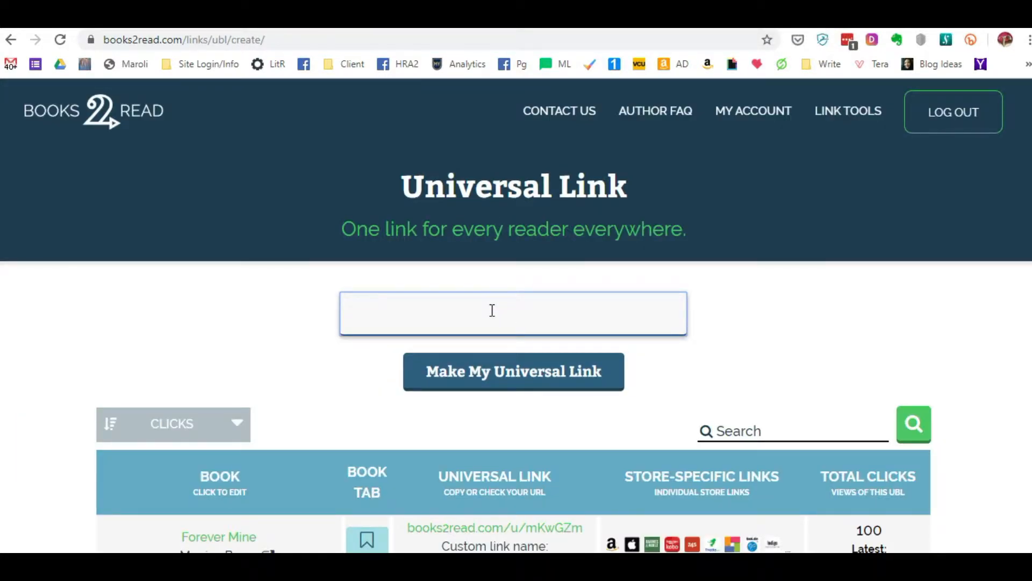
{"action": "type", "text": "https://www.amazon.com/gp/product/B079118YXY"}
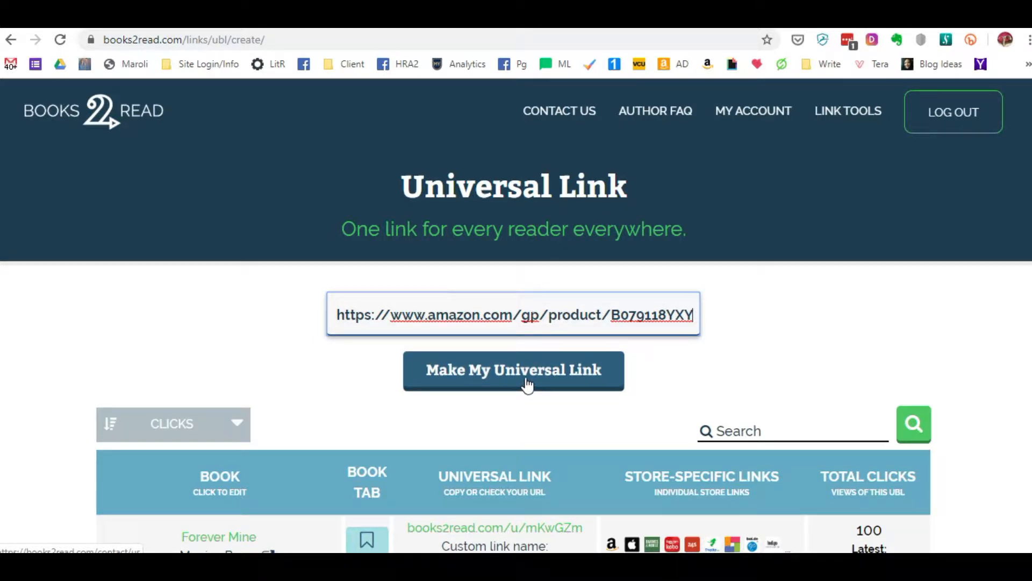
{"action": "left_click", "coordinate": [513, 369]}
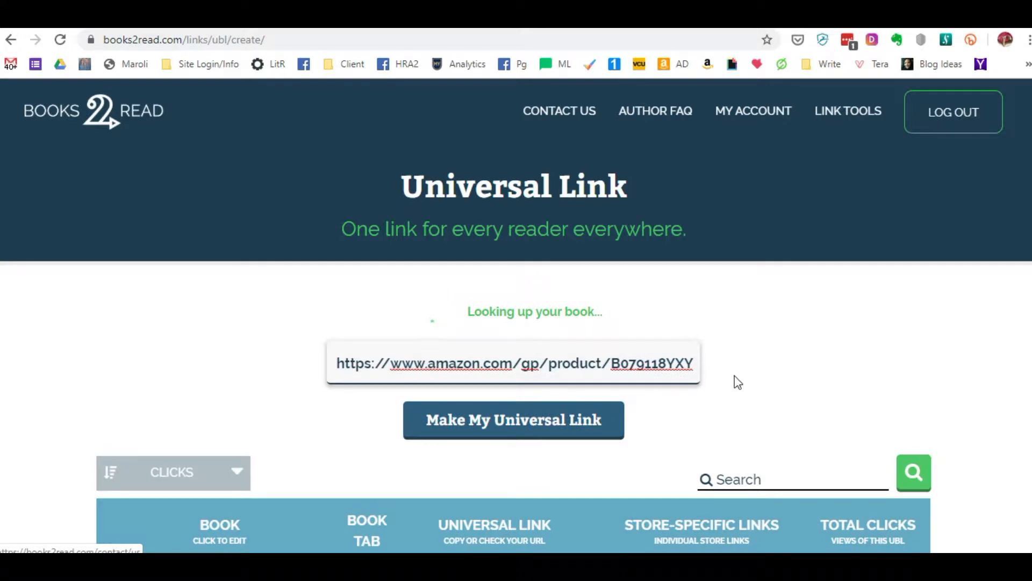
{"action": "left_click", "coordinate": [513, 421]}
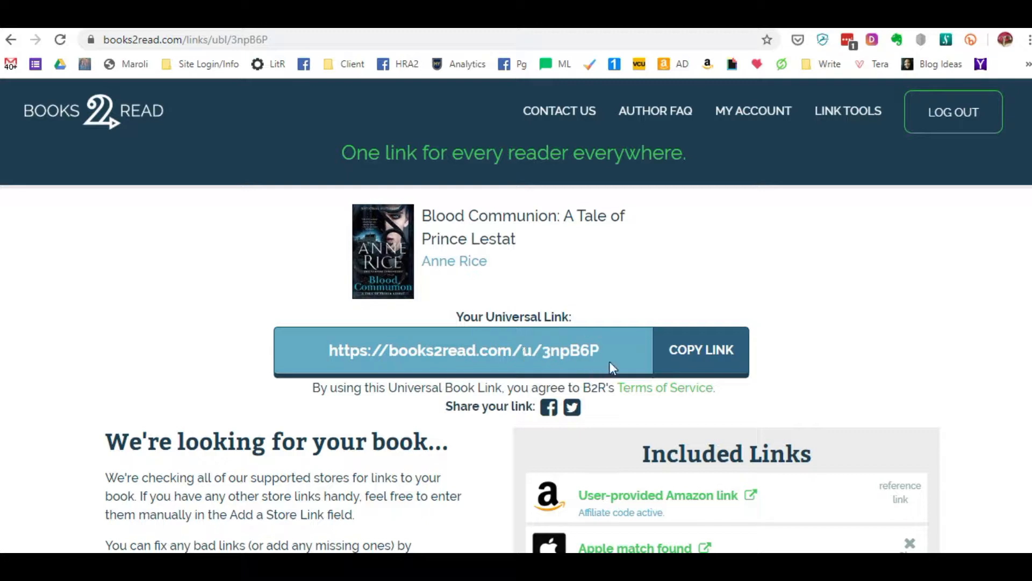
- Select the newly generated Blood Communion universal link to copy it
{"action": "triple_click", "coordinate": [463, 351]}
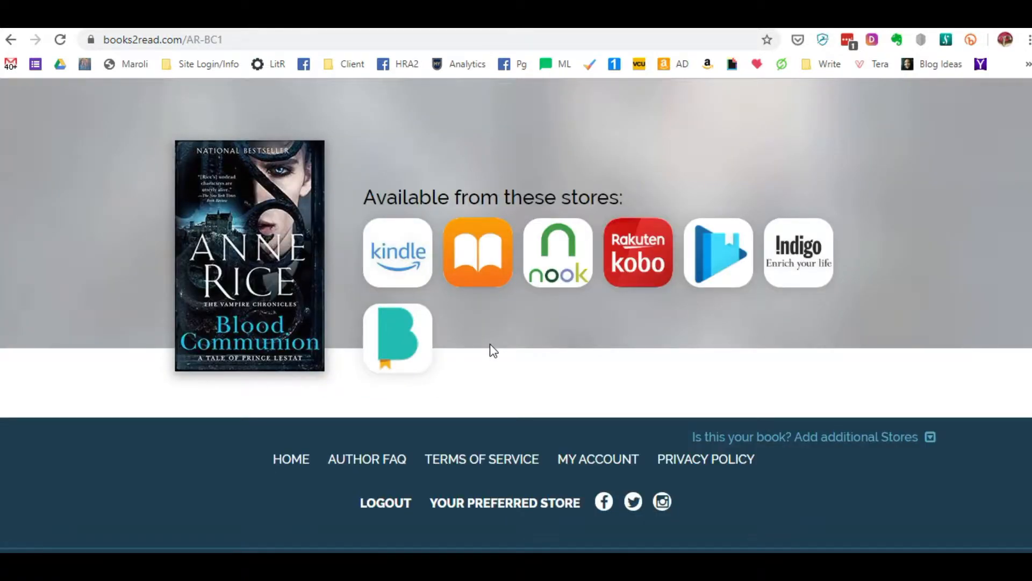
{"action": "mouse_move", "coordinate": [837, 366]}
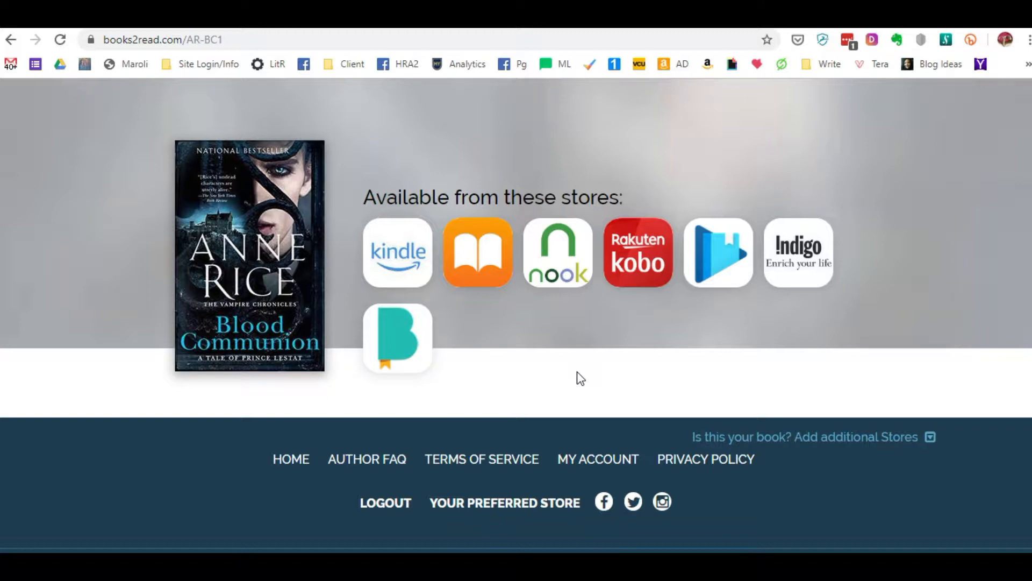
{"action": "mouse_move", "coordinate": [527, 373]}
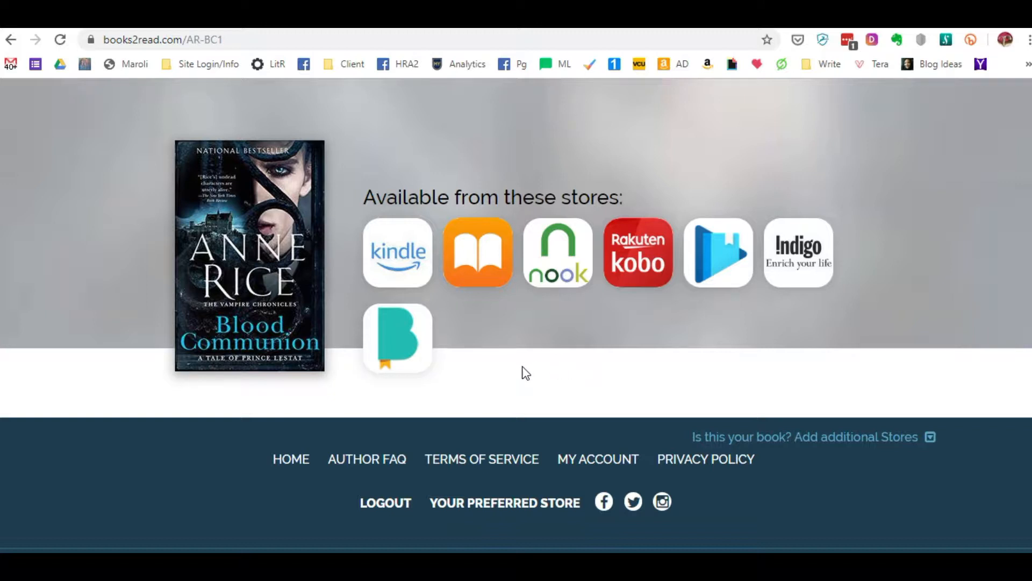
{"action": "mouse_move", "coordinate": [396, 257]}
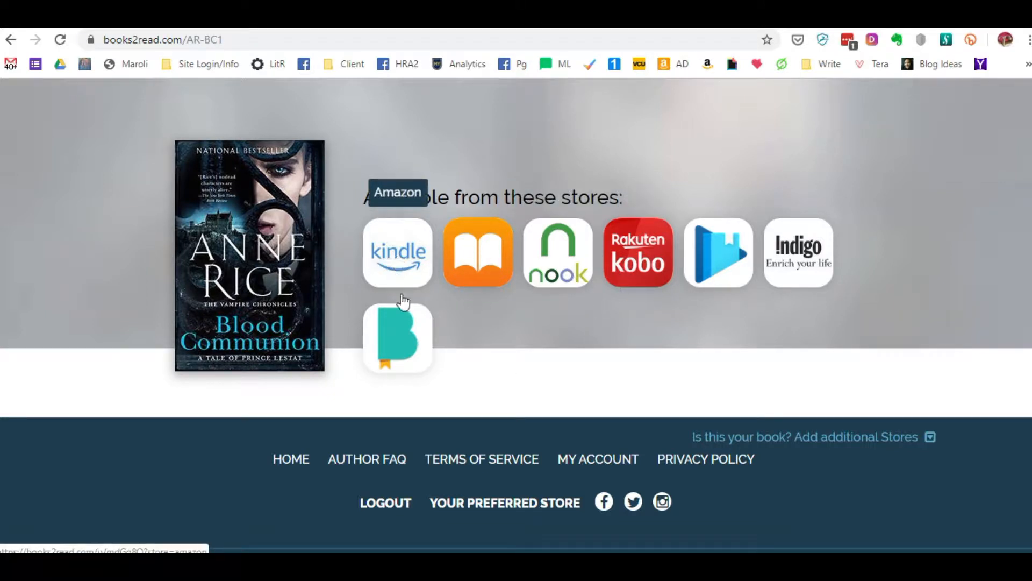
{"action": "mouse_move", "coordinate": [507, 332]}
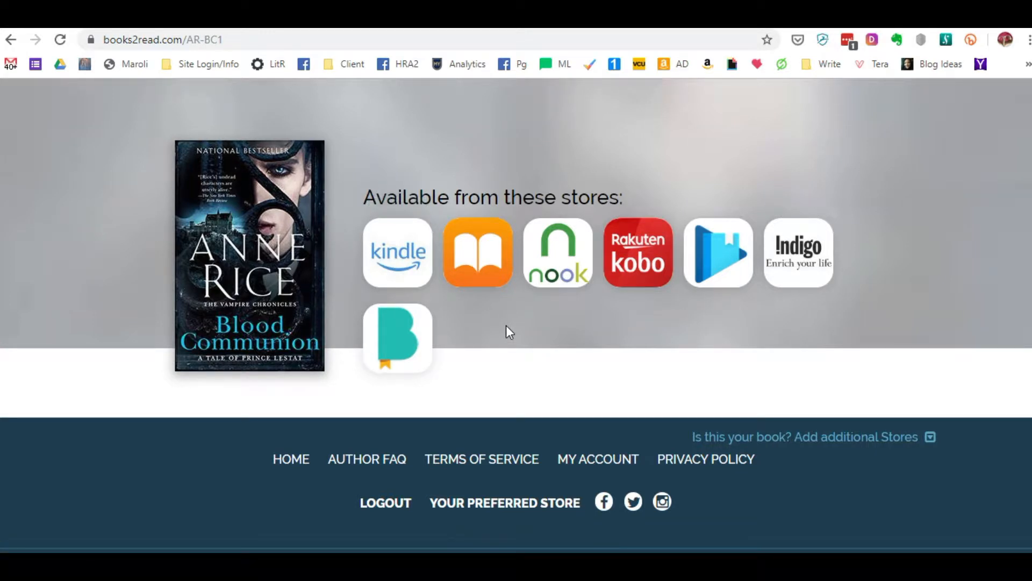
{"action": "mouse_move", "coordinate": [234, 277]}
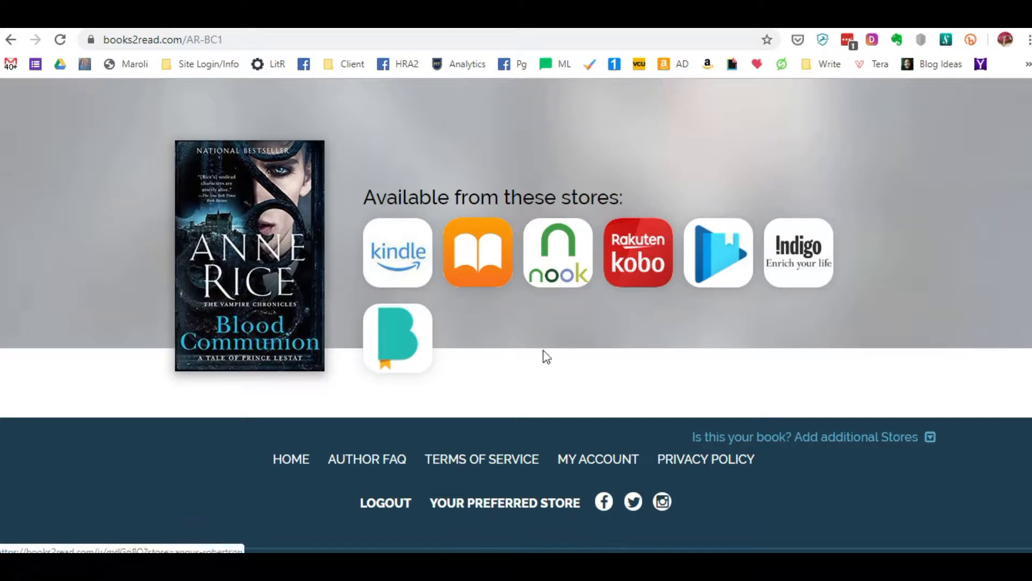
{"action": "mouse_move", "coordinate": [477, 254]}
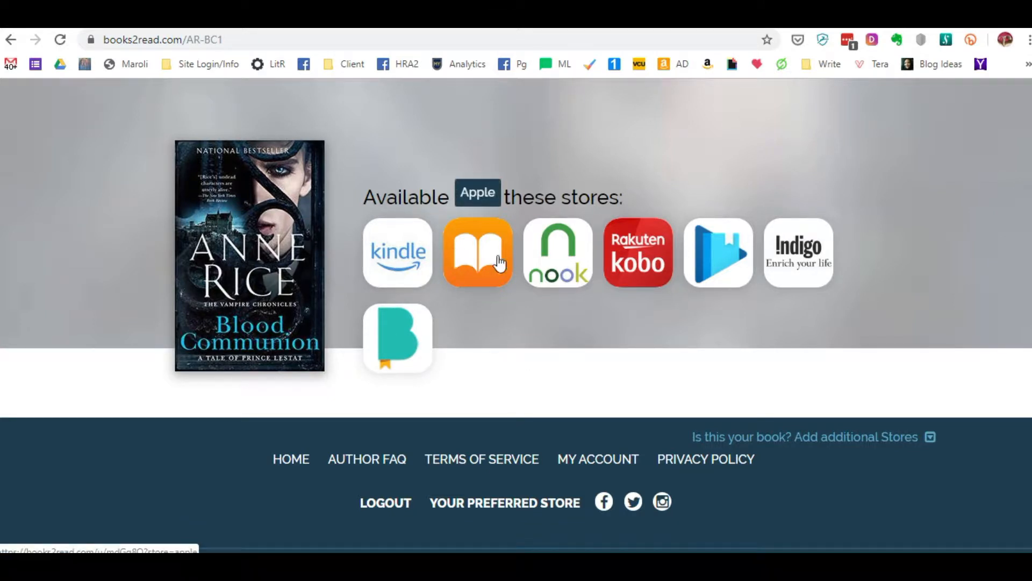
{"action": "mouse_move", "coordinate": [458, 341]}
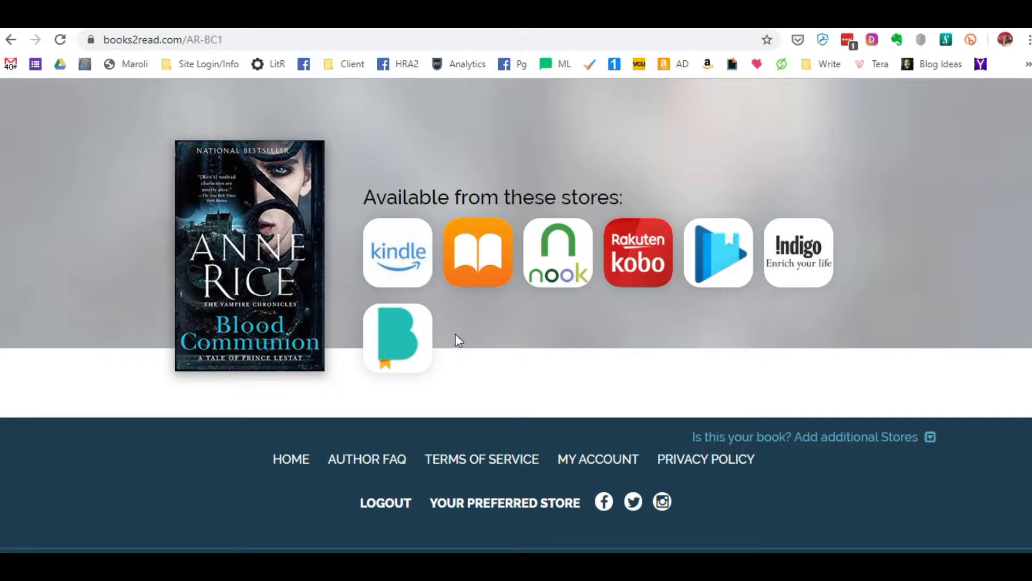
{"action": "mouse_move", "coordinate": [397, 257]}
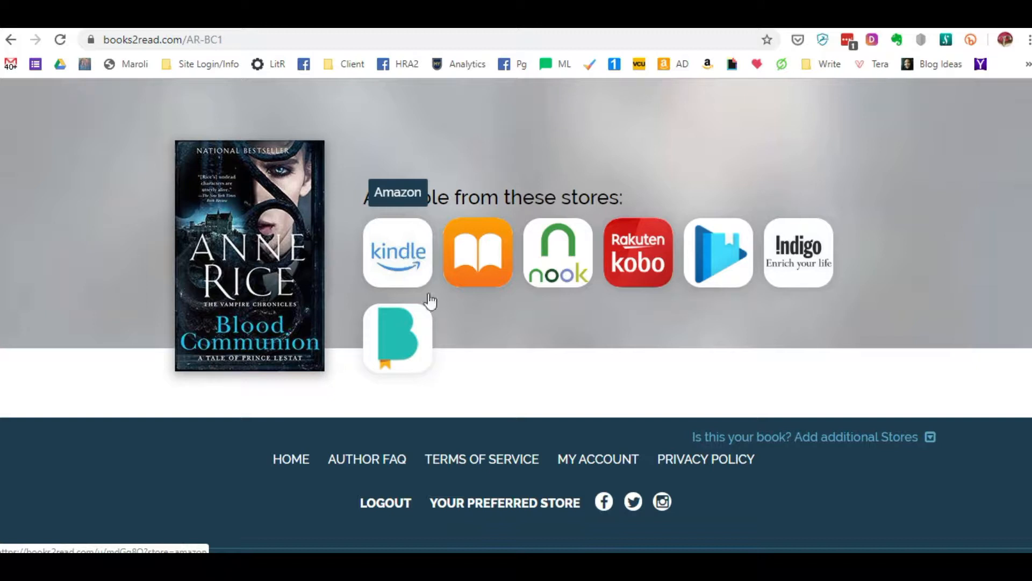
{"action": "mouse_move", "coordinate": [556, 361]}
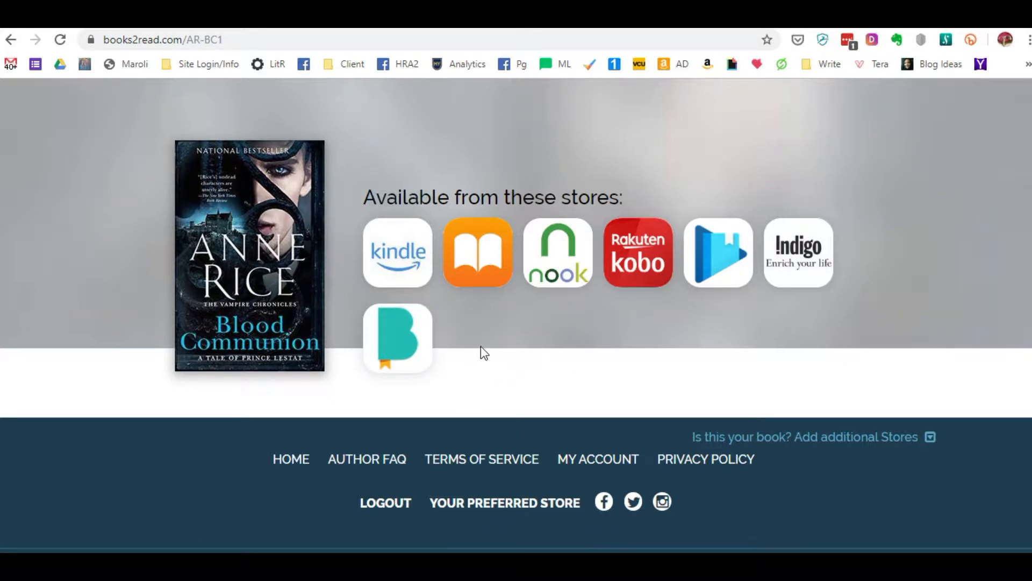
{"action": "mouse_move", "coordinate": [511, 342]}
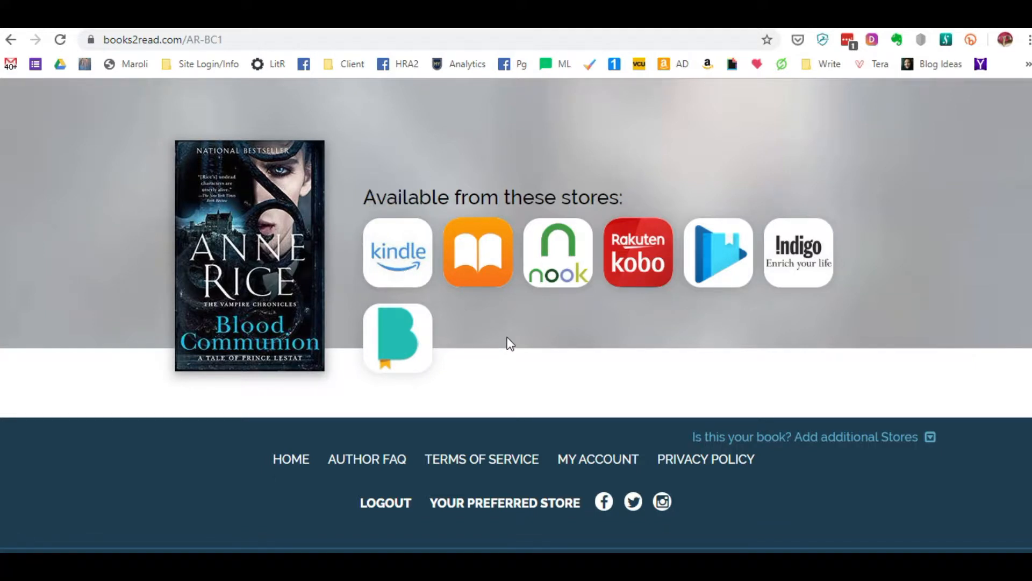
{"action": "mouse_move", "coordinate": [510, 341]}
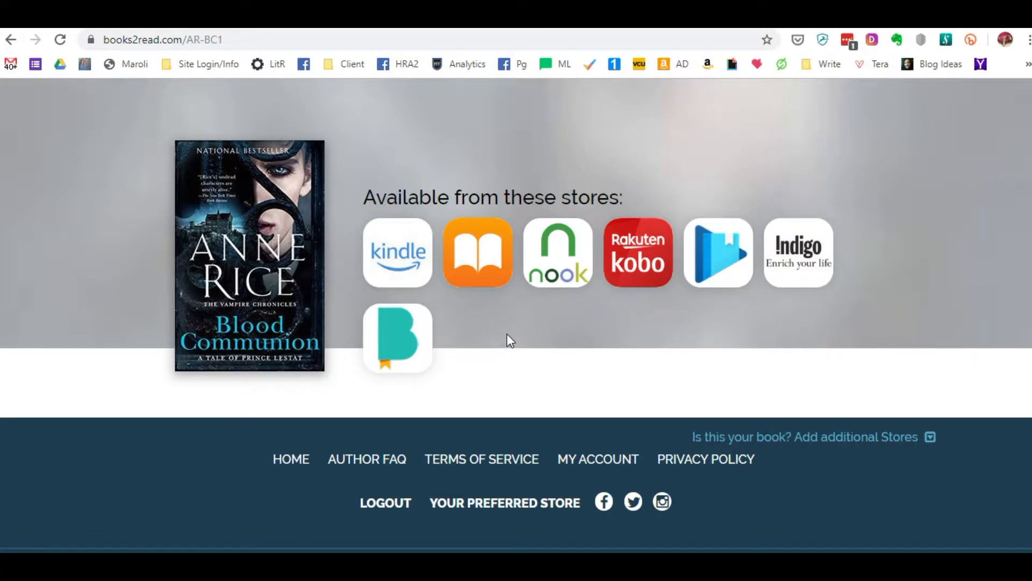
{"action": "mouse_move", "coordinate": [420, 276]}
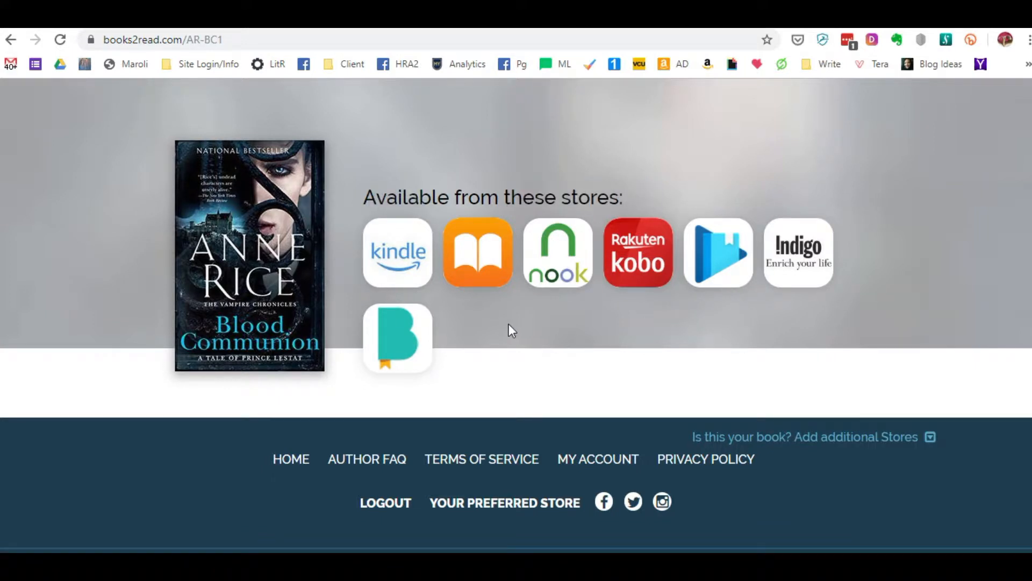
{"action": "mouse_move", "coordinate": [398, 260]}
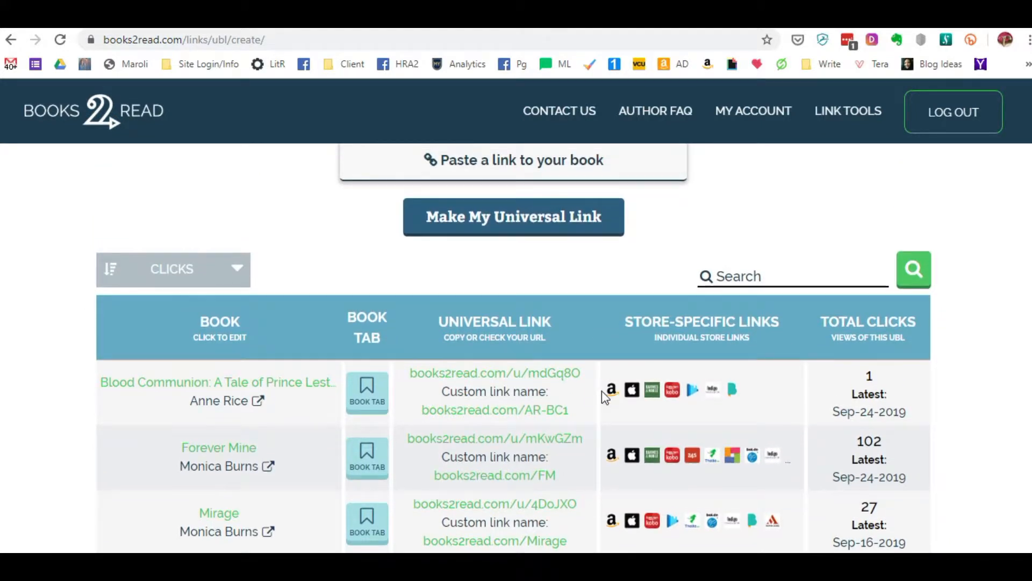
{"action": "mouse_move", "coordinate": [732, 389]}
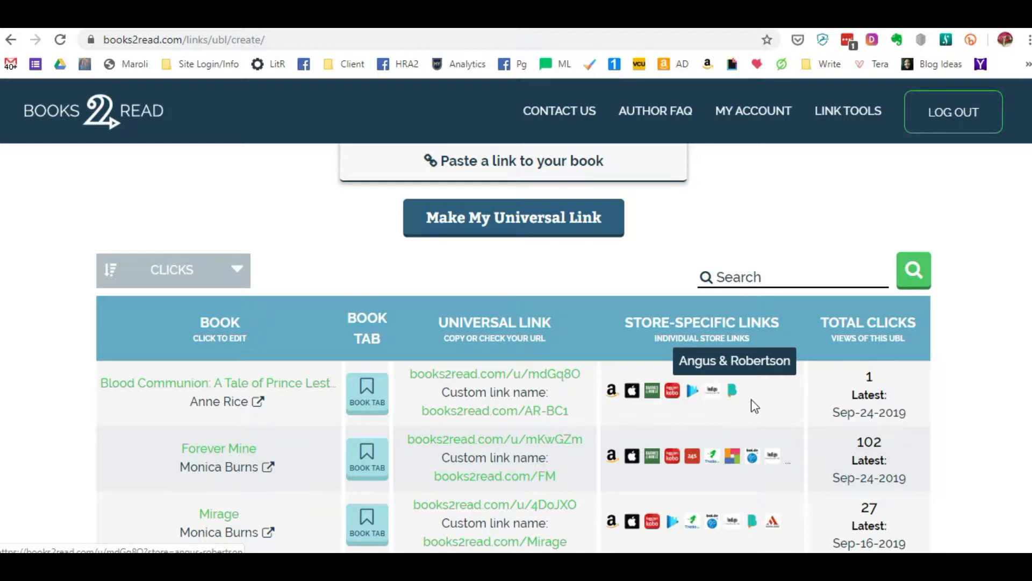
{"action": "scroll", "scroll_direction": "down", "scroll_amount": 3}
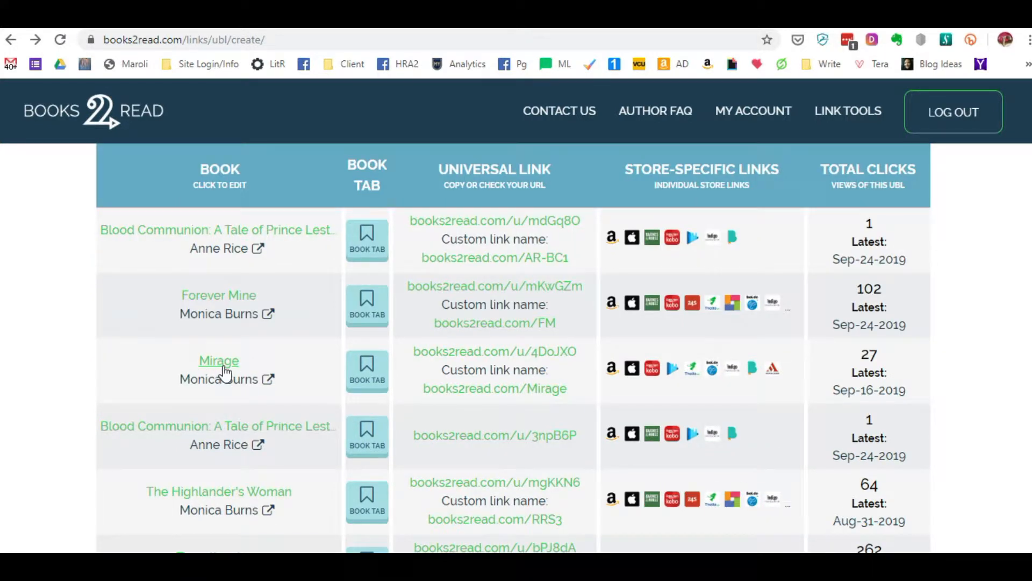
{"action": "mouse_move", "coordinate": [891, 154]}
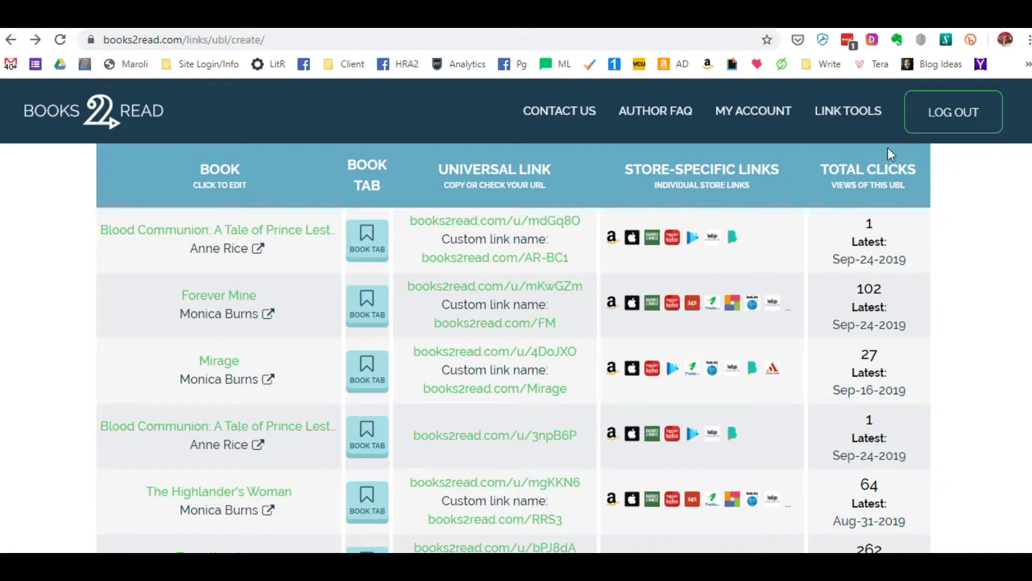
{"action": "left_click", "coordinate": [849, 111]}
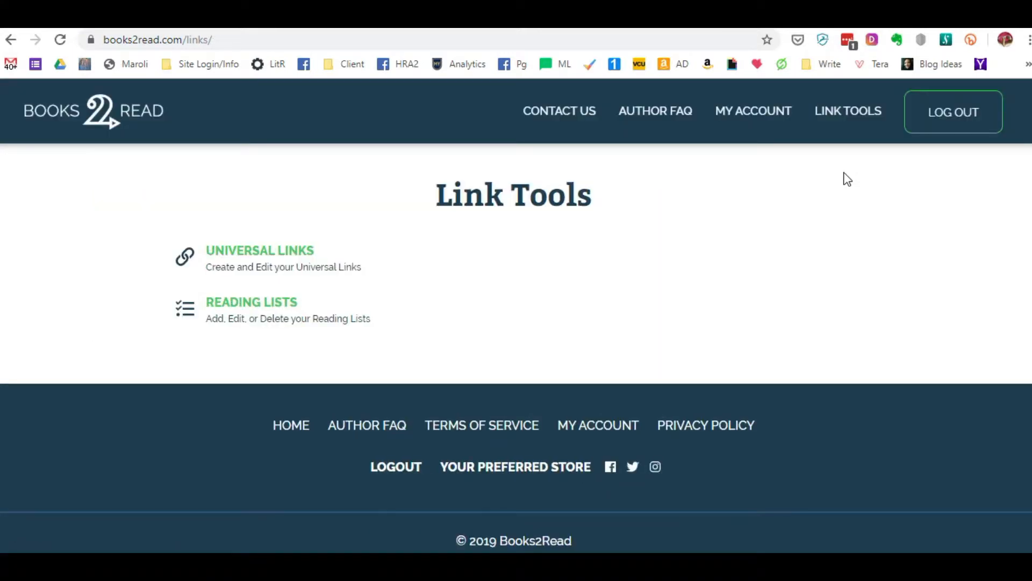
{"action": "left_click", "coordinate": [849, 111]}
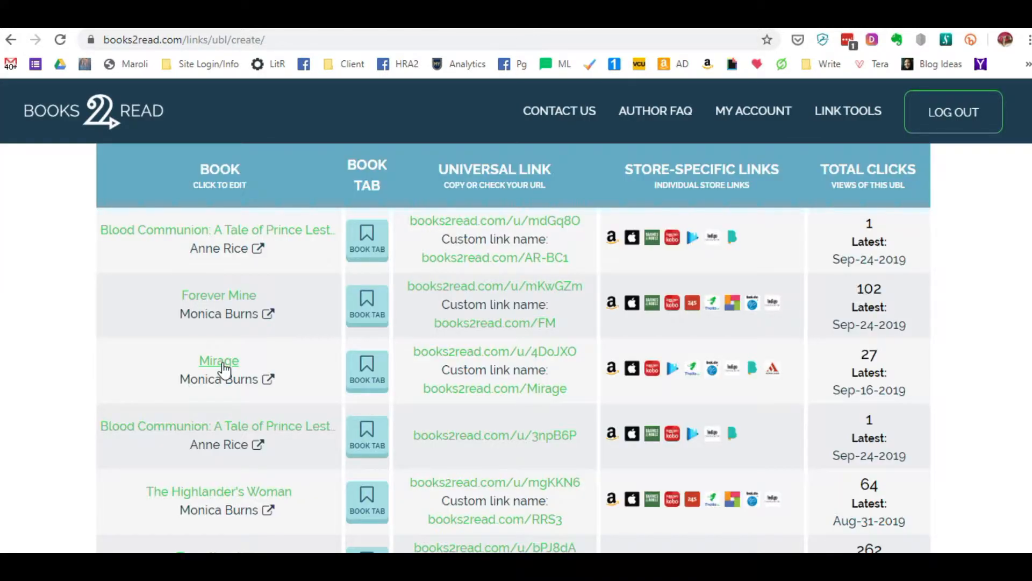
- Open Mirage's link details and scroll to its Link Tools and Included Links panels
{"action": "left_click", "coordinate": [218, 361]}
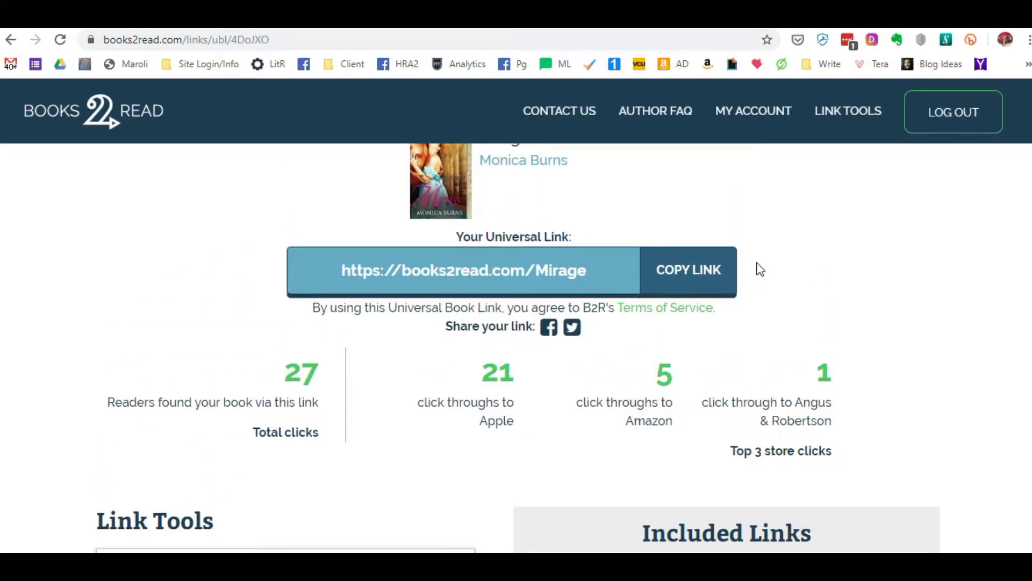
{"action": "scroll", "scroll_direction": "up", "scroll_amount": 3}
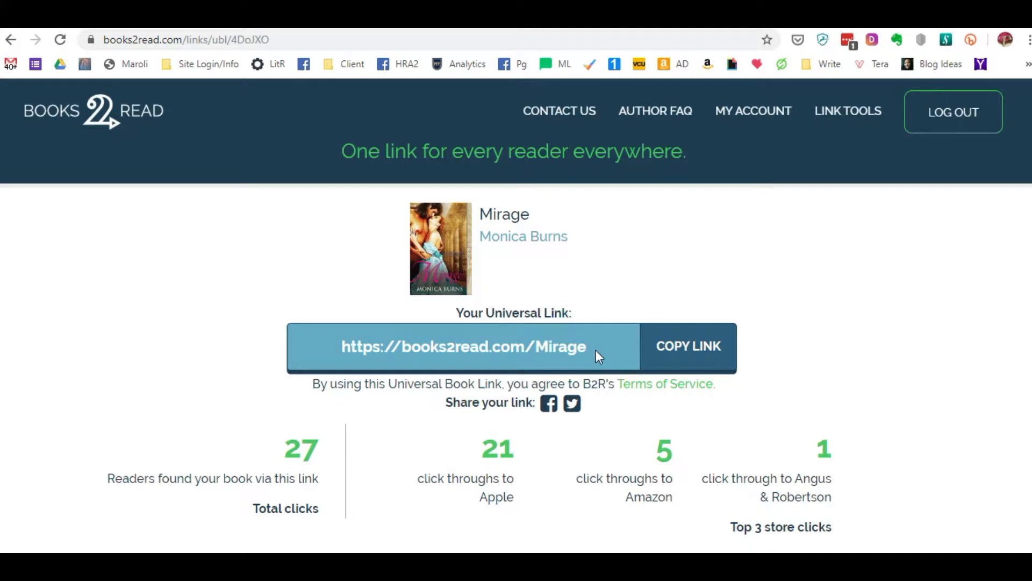
{"action": "scroll", "scroll_direction": "down", "scroll_amount": 3}
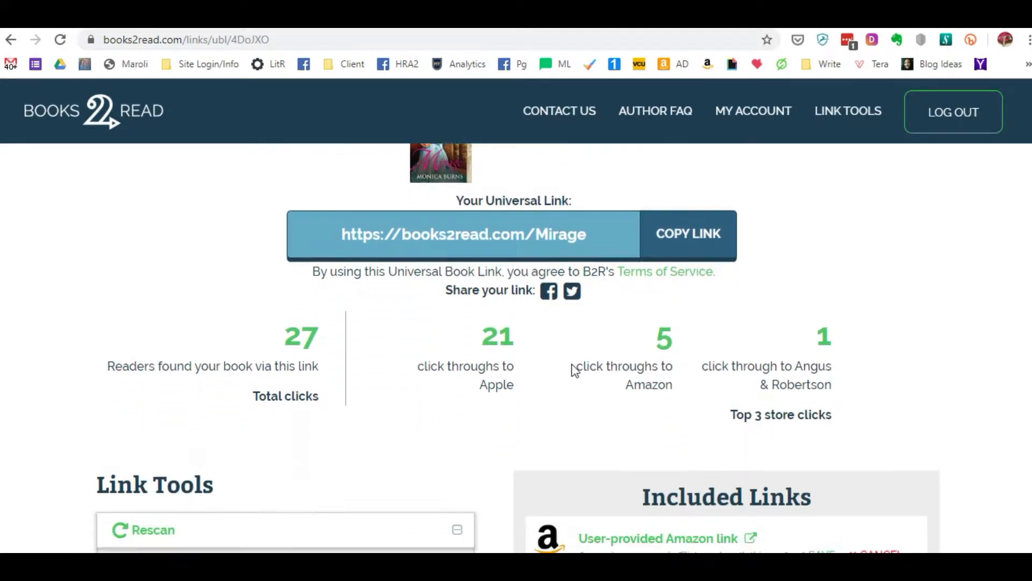
{"action": "scroll", "scroll_direction": "down", "scroll_amount": 3}
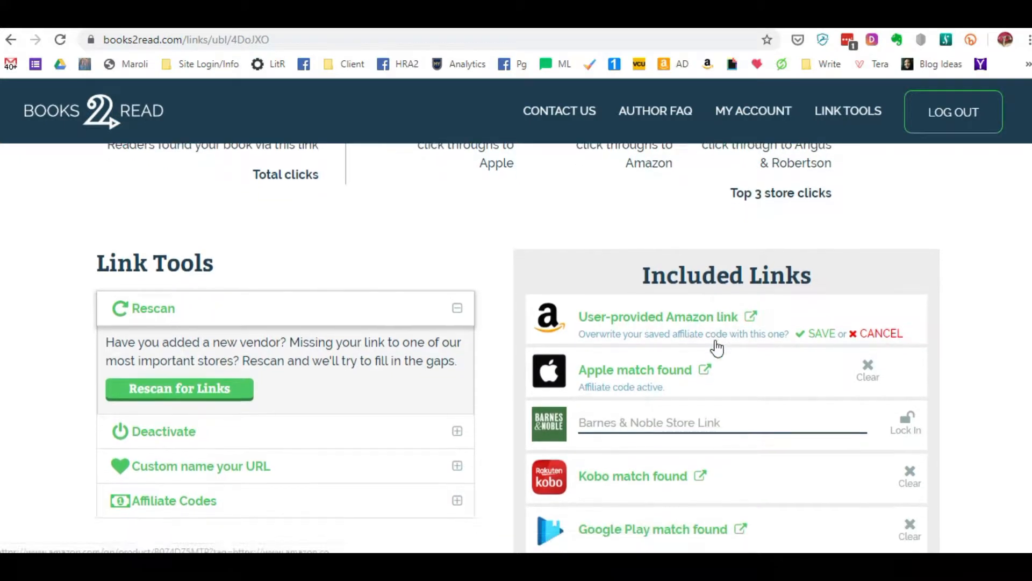
{"action": "scroll", "scroll_direction": "down", "scroll_amount": 3}
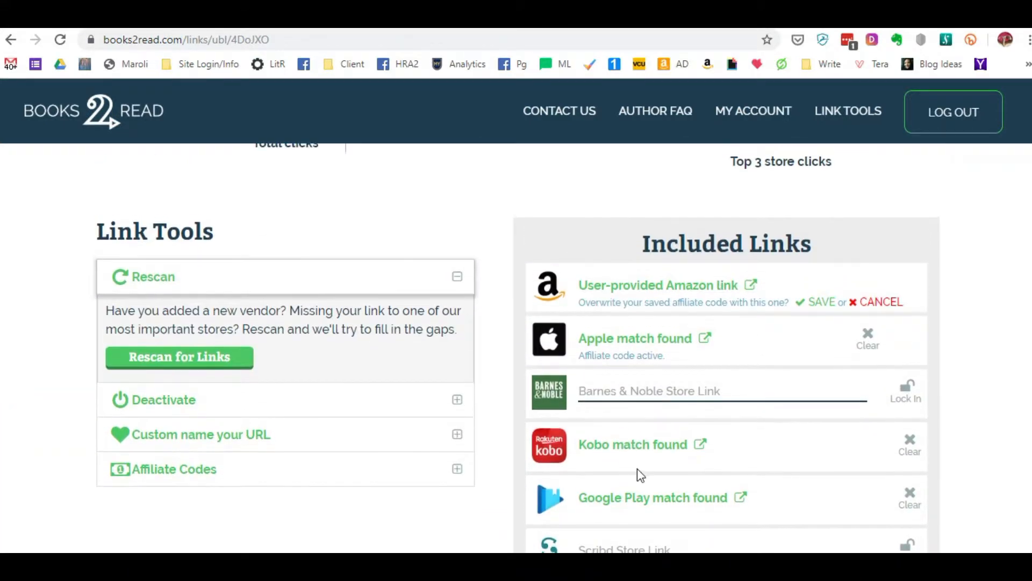
- Scroll Mirage's Included Links down to the Affiliate Codes panel under Link Tools
{"action": "scroll", "scroll_direction": "down", "scroll_amount": 3}
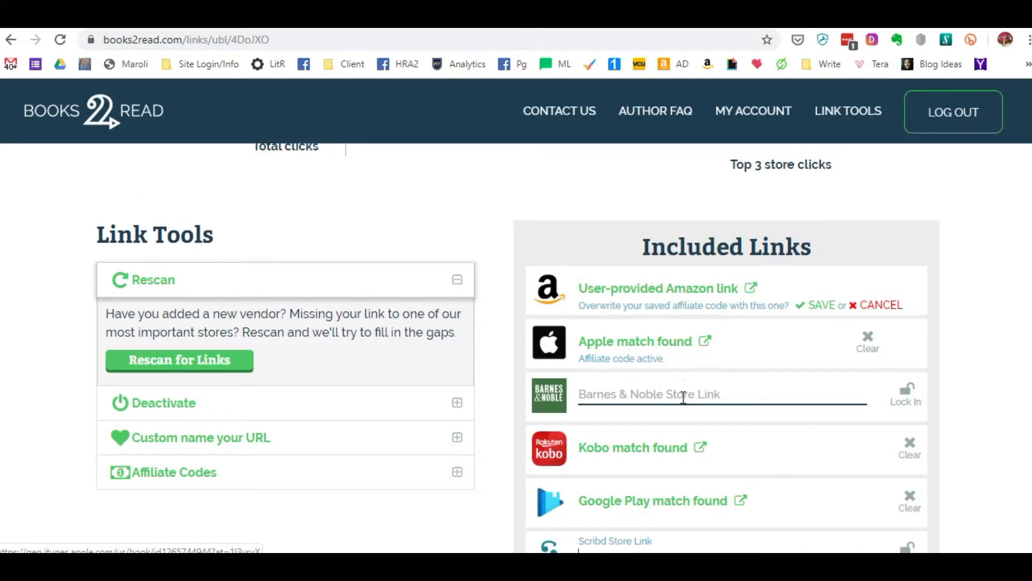
{"action": "scroll", "scroll_direction": "down", "scroll_amount": 3}
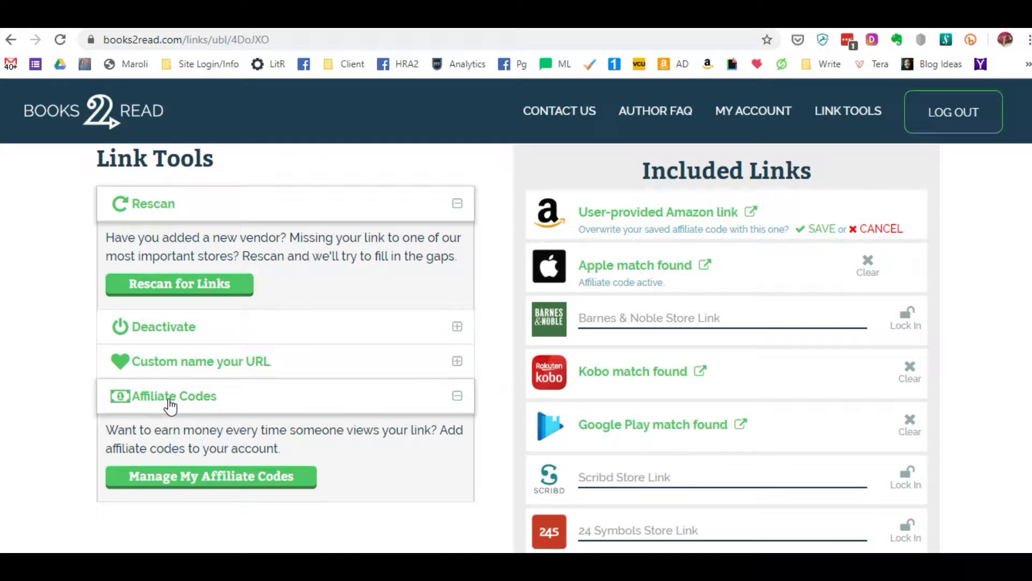
- Reload Mirage's link page and scroll to Link Tools, now listing a Book Tab tool
{"action": "left_click", "coordinate": [209, 477]}
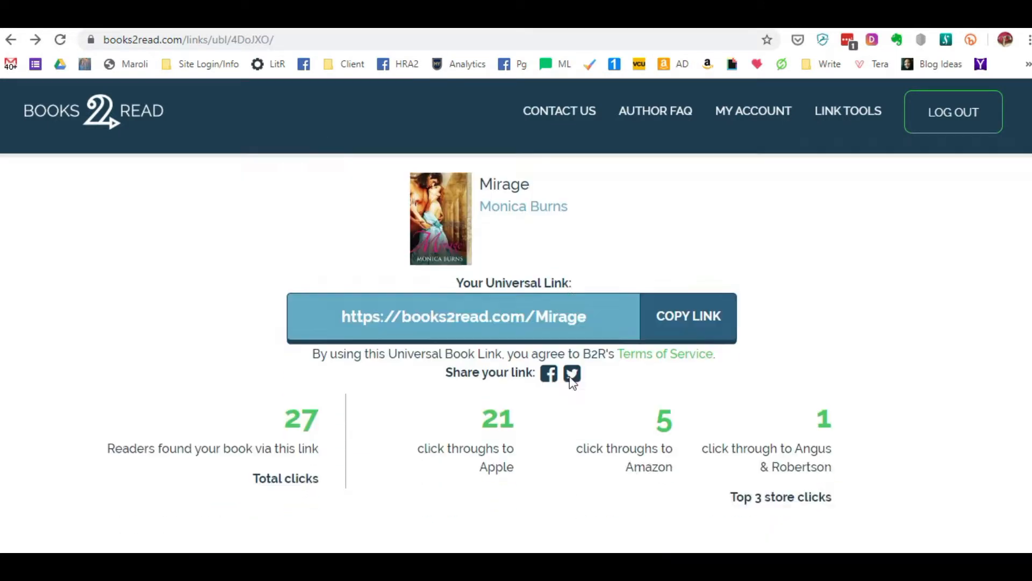
{"action": "scroll", "scroll_direction": "down", "scroll_amount": 3}
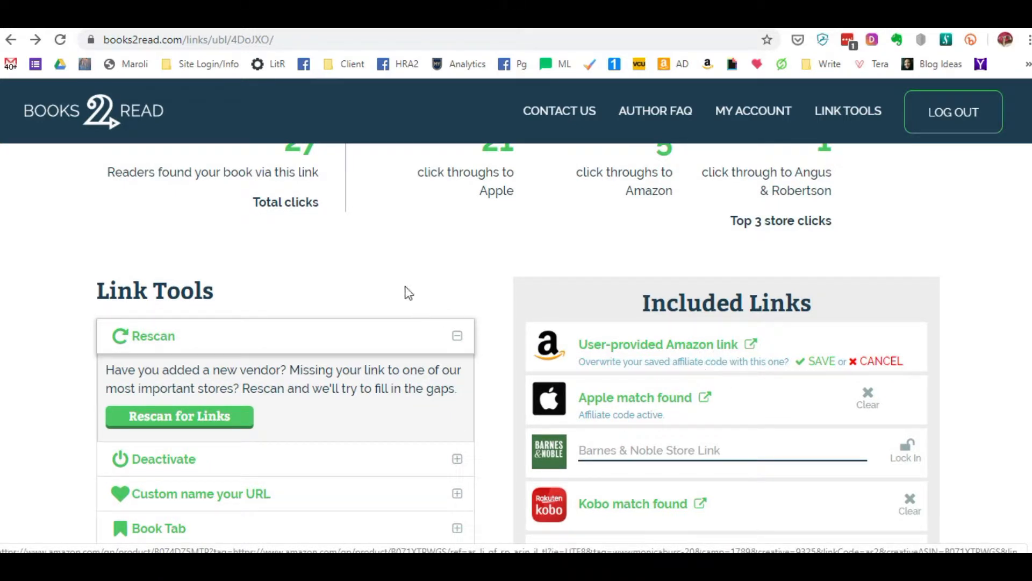
{"action": "scroll", "scroll_direction": "down", "scroll_amount": 3}
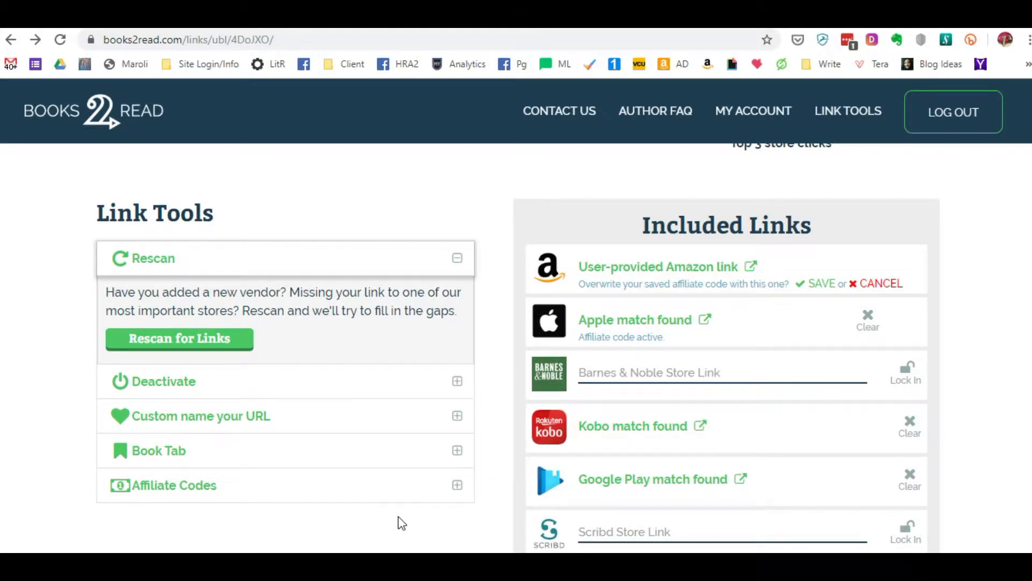
{"action": "mouse_move", "coordinate": [258, 426]}
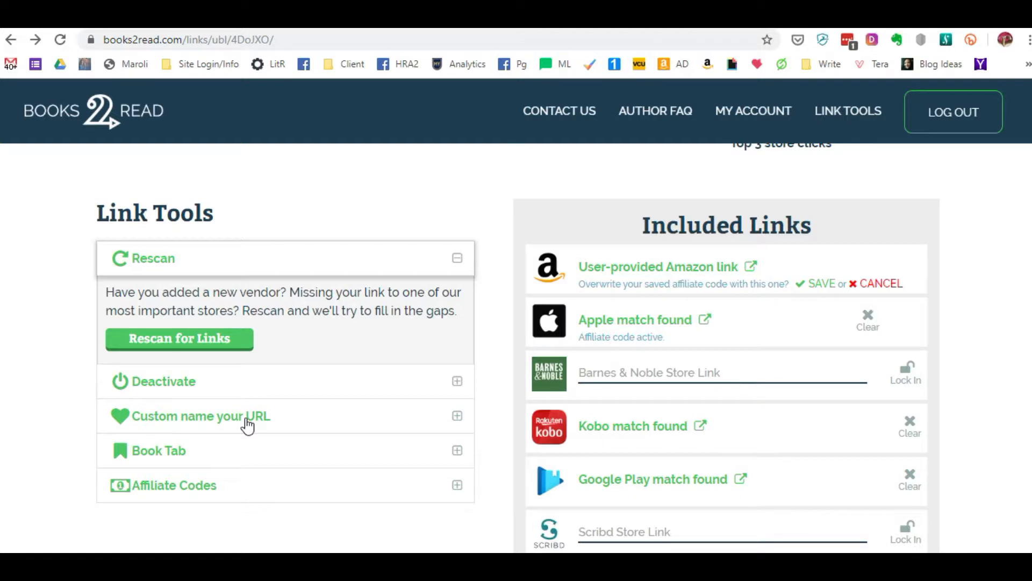
{"action": "left_click", "coordinate": [201, 415]}
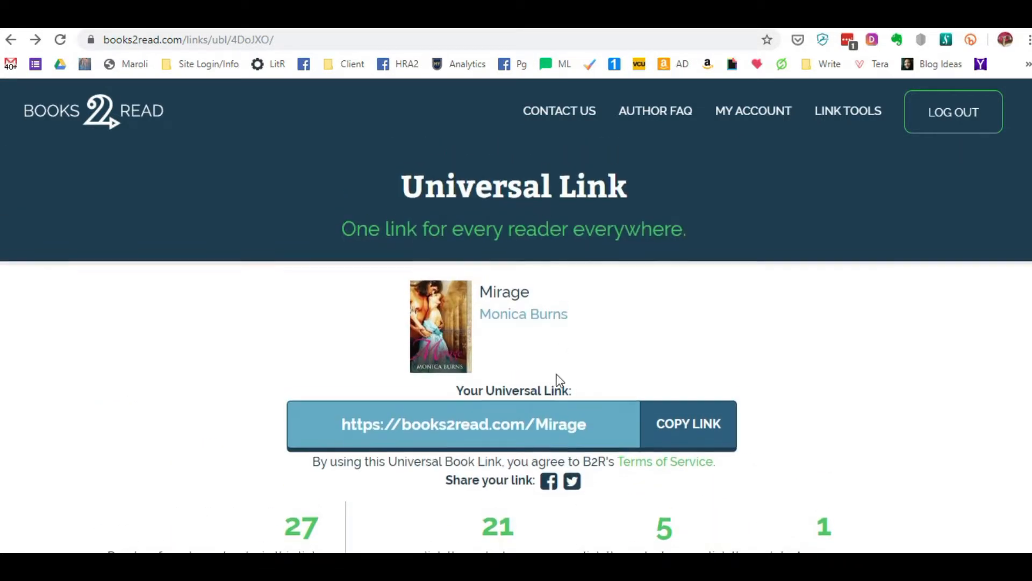
{"action": "scroll", "scroll_direction": "down", "scroll_amount": 3}
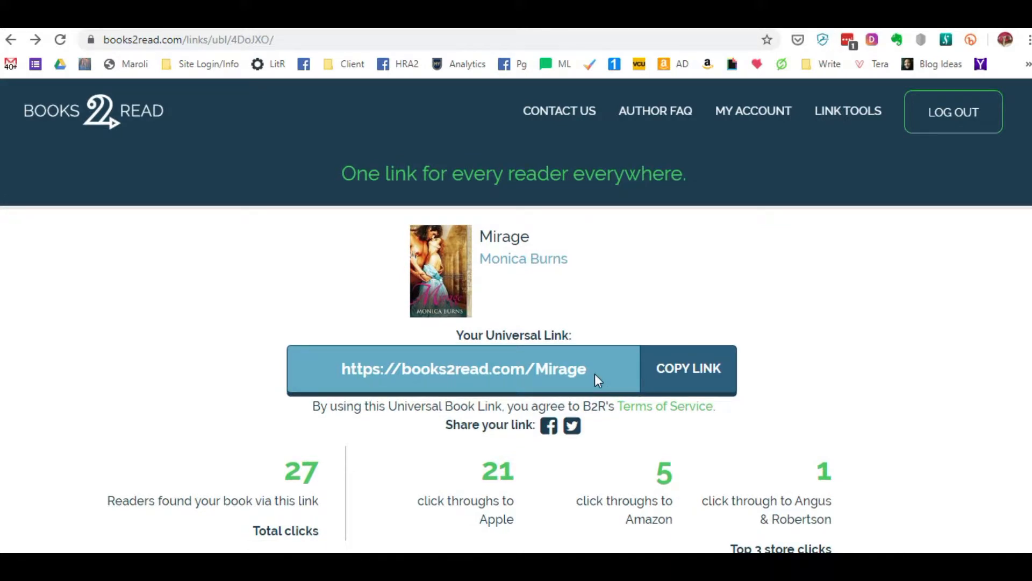
{"action": "scroll", "scroll_direction": "down", "scroll_amount": 3}
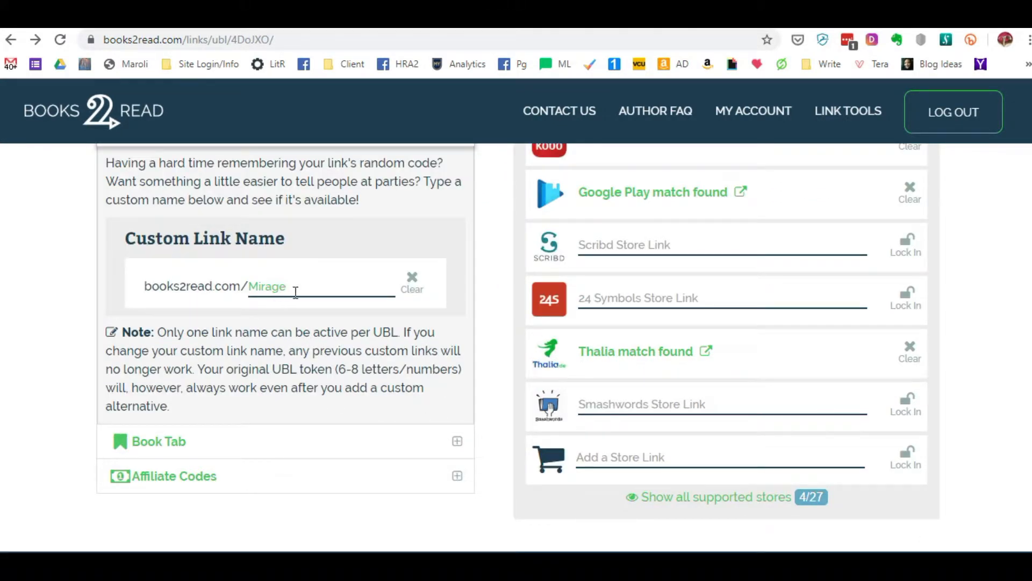
{"action": "double_click", "coordinate": [267, 286]}
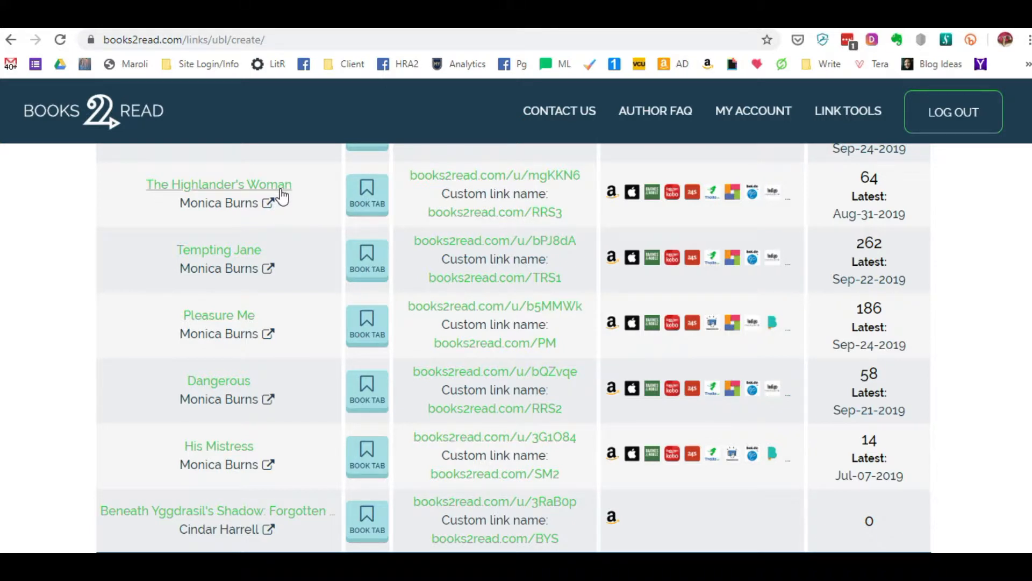
{"action": "mouse_move", "coordinate": [570, 226]}
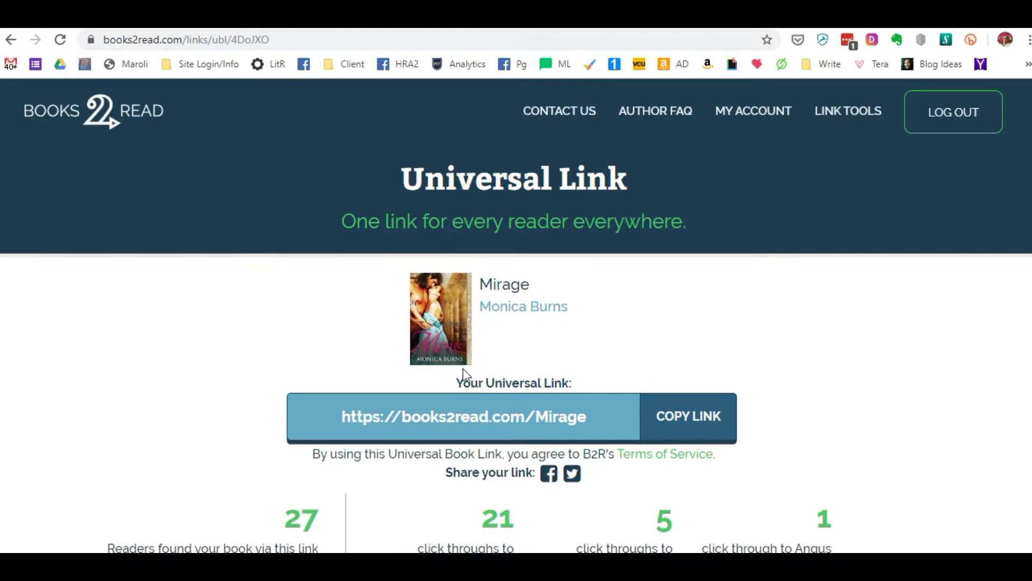
- Expand 'Custom name your URL' and try RRS3 as Mirage's custom link name, finding it taken
{"action": "left_click", "coordinate": [848, 111]}
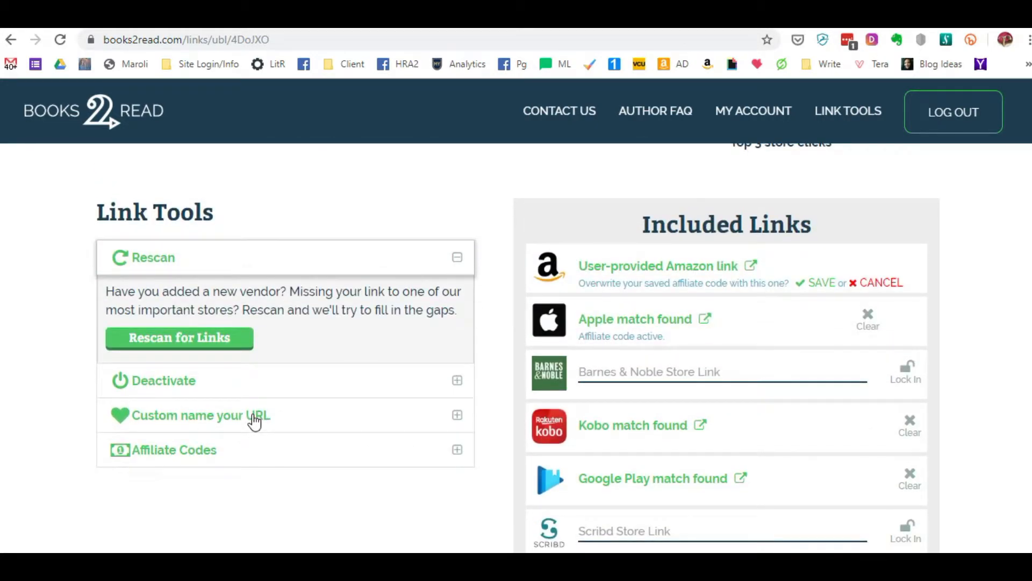
{"action": "left_click", "coordinate": [200, 415]}
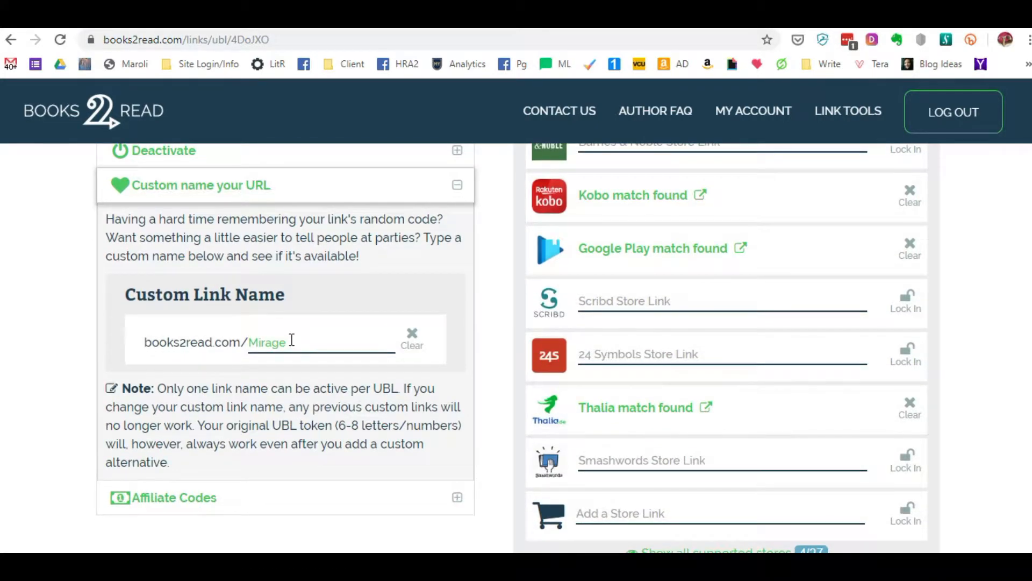
{"action": "type", "text": "RRS3"}
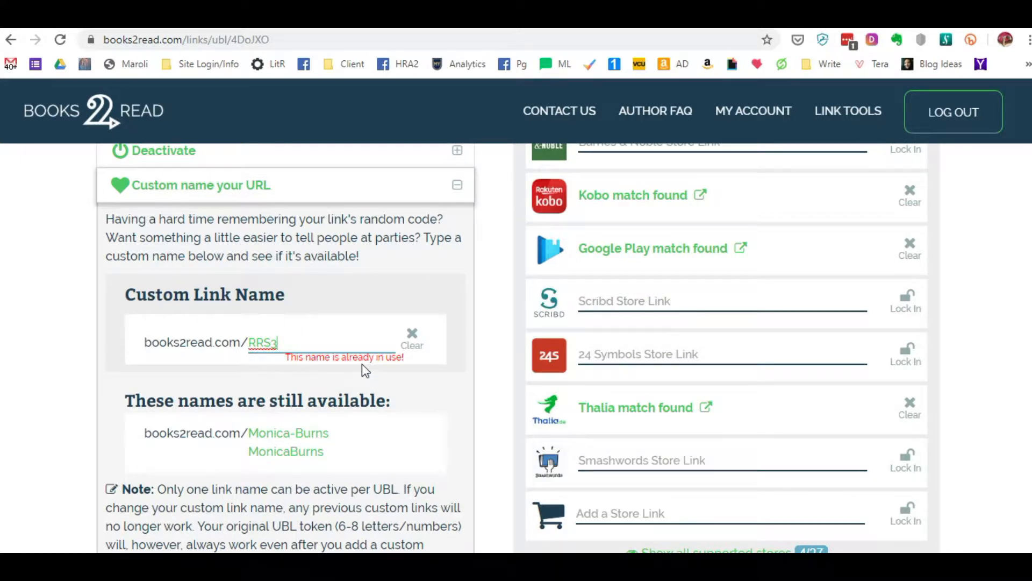
{"action": "double_click", "coordinate": [263, 342]}
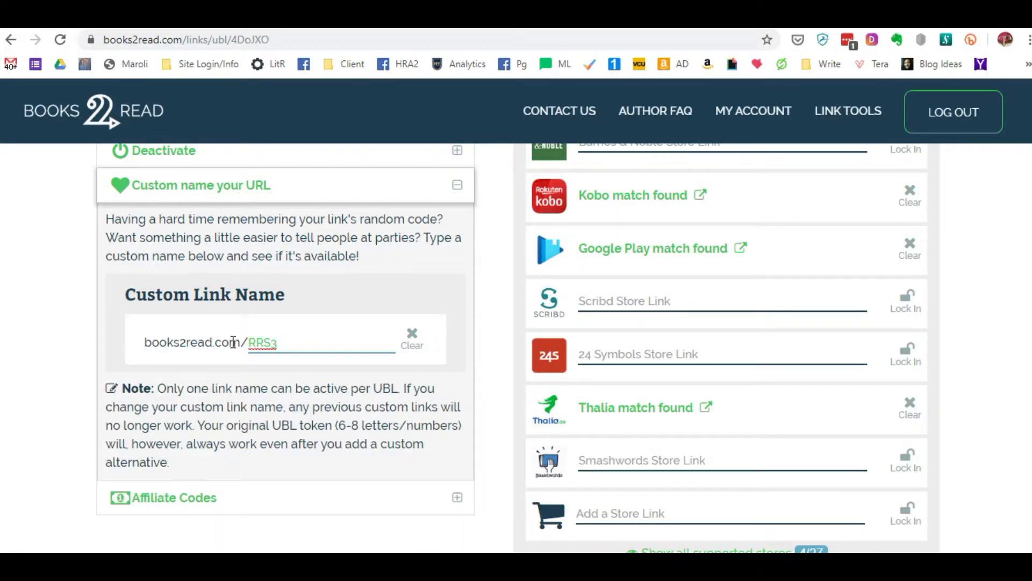
{"action": "type", "text": "1"}
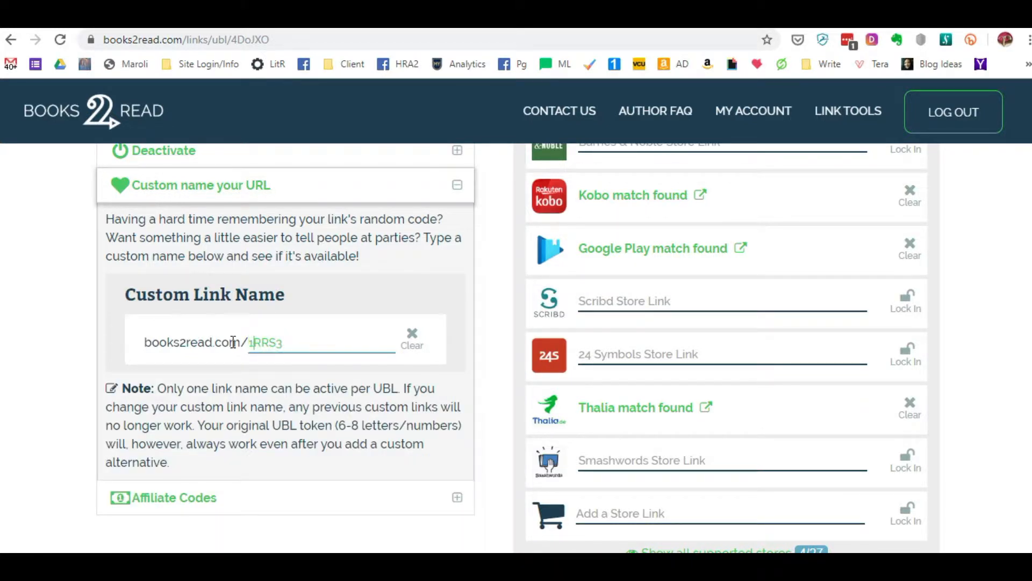
{"action": "key", "text": "Backspace"}
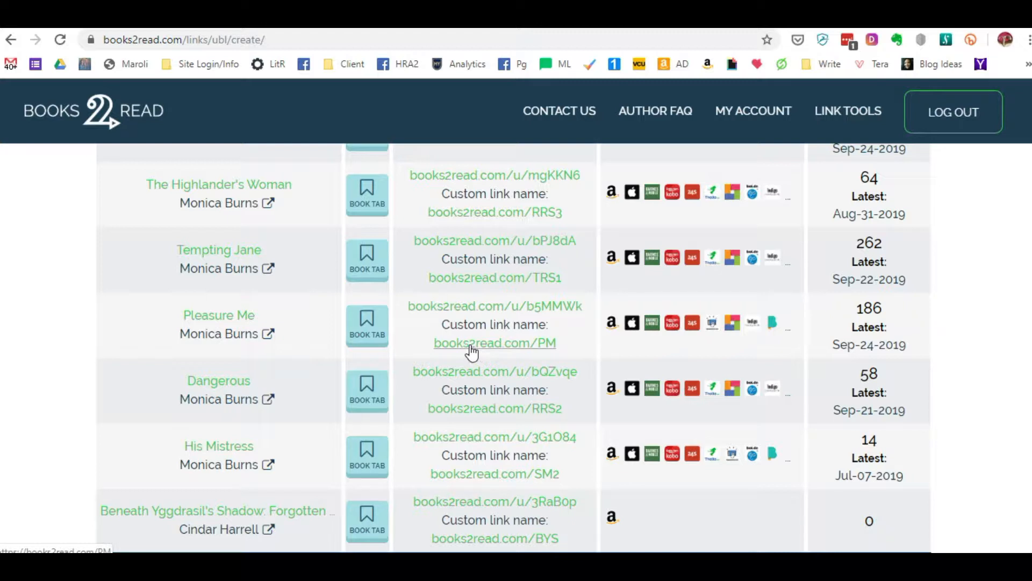
{"action": "mouse_move", "coordinate": [570, 352]}
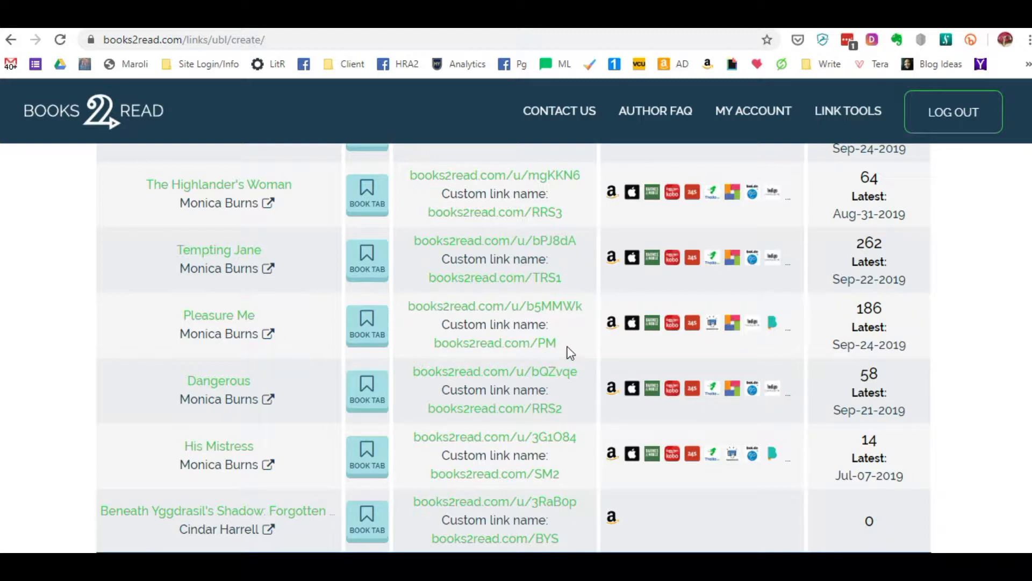
{"action": "mouse_move", "coordinate": [366, 428]}
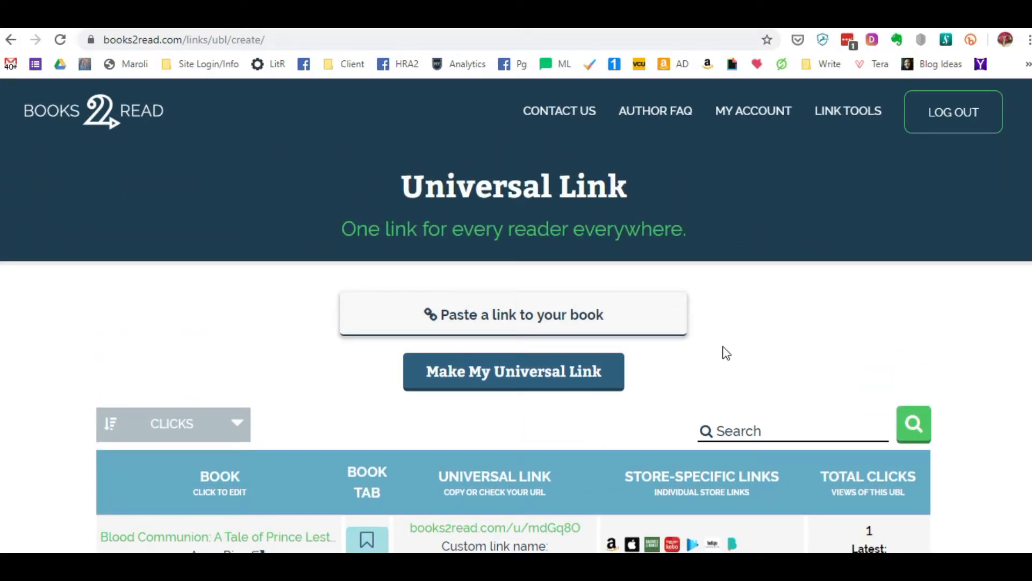
{"action": "scroll", "scroll_direction": "down", "scroll_amount": 3}
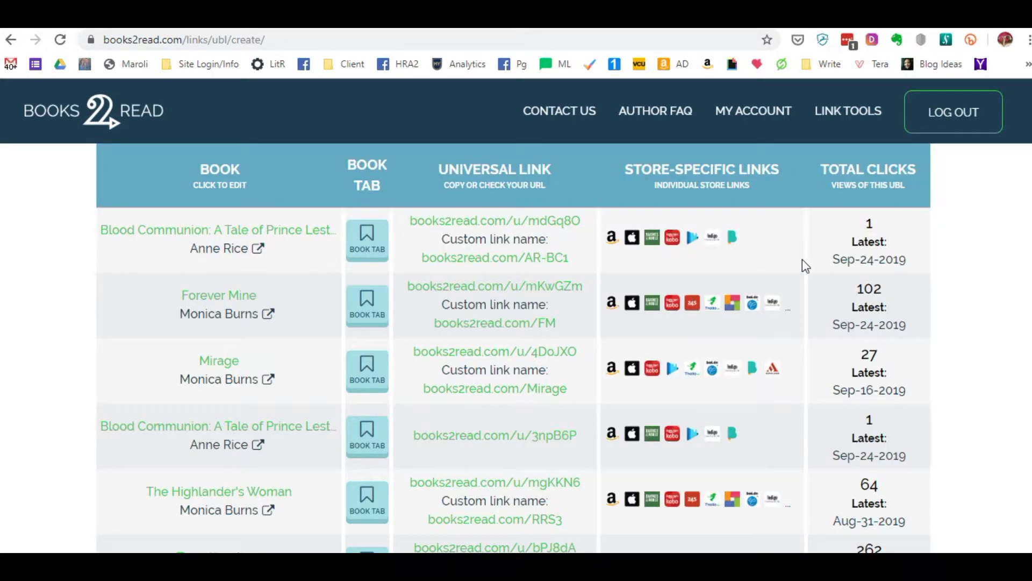
{"action": "mouse_move", "coordinate": [631, 236]}
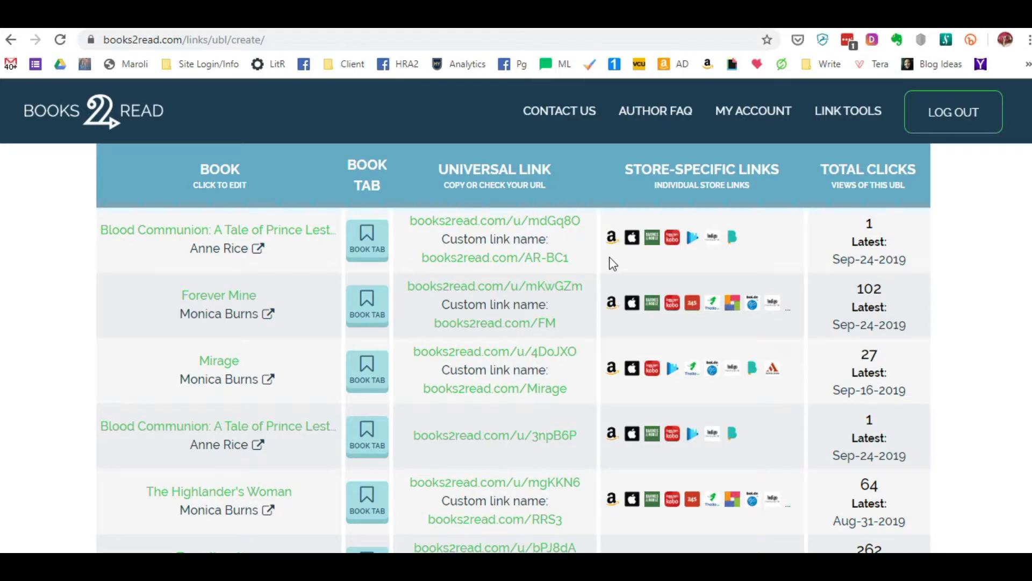
{"action": "mouse_move", "coordinate": [612, 267]}
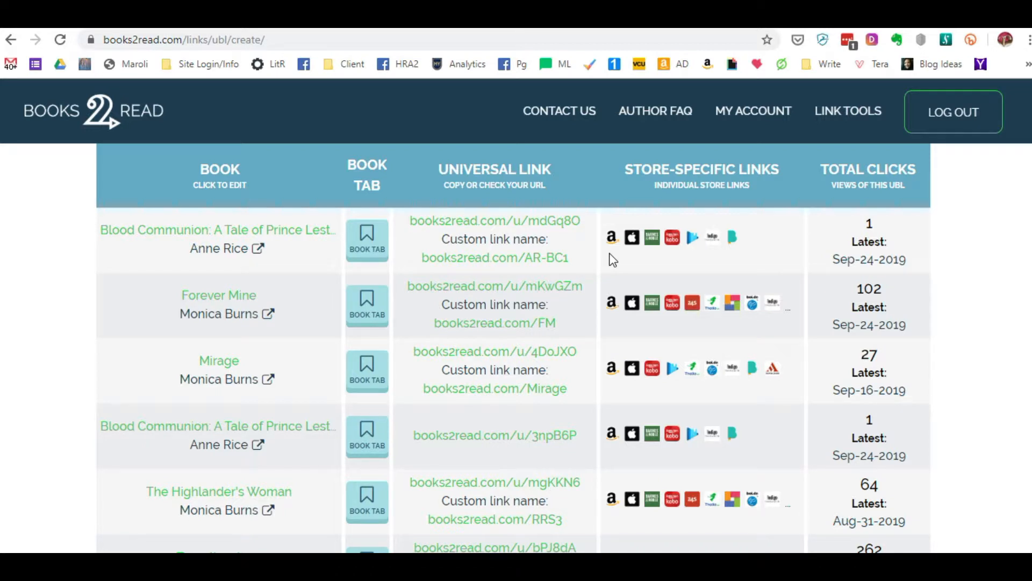
{"action": "mouse_move", "coordinate": [615, 258]}
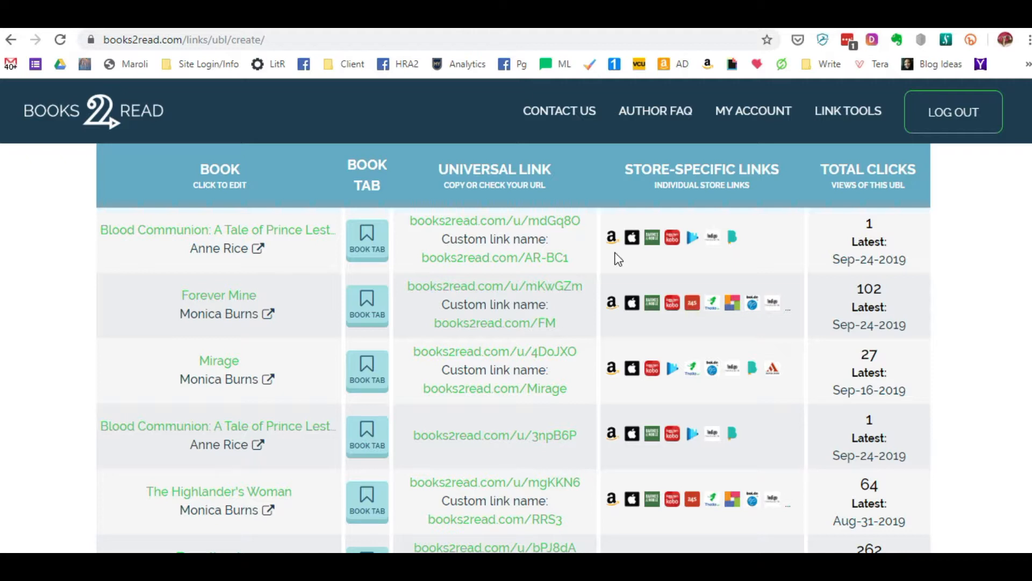
{"action": "mouse_move", "coordinate": [672, 262]}
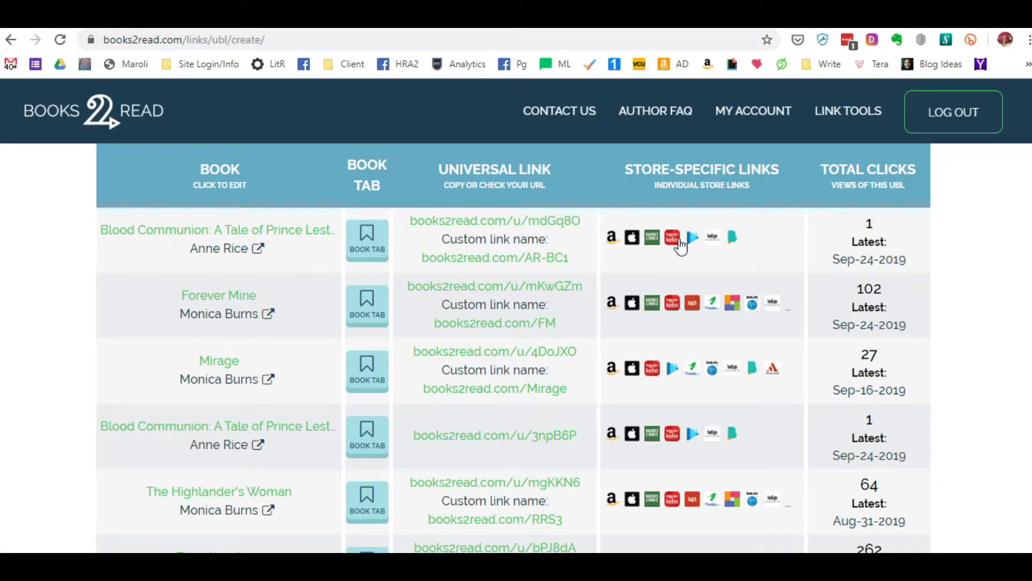
{"action": "mouse_move", "coordinate": [637, 273]}
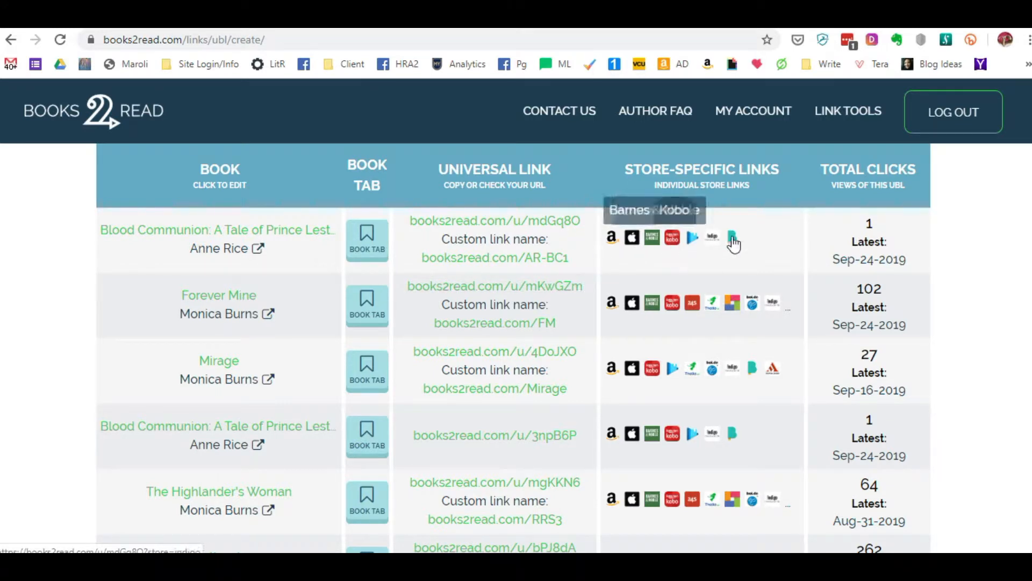
{"action": "mouse_move", "coordinate": [772, 248]}
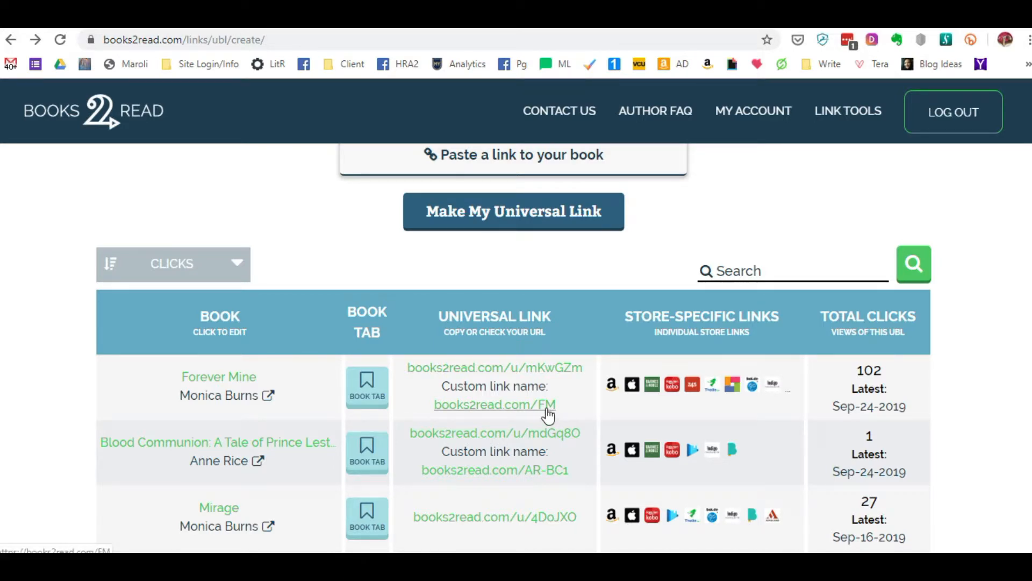
{"action": "left_click", "coordinate": [494, 405]}
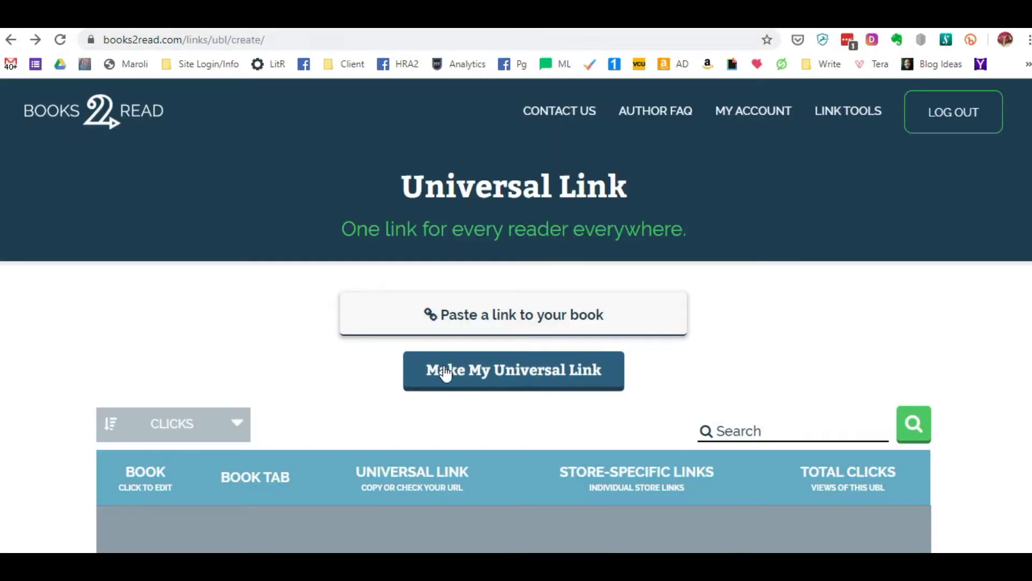
{"action": "scroll", "scroll_direction": "down", "scroll_amount": 3}
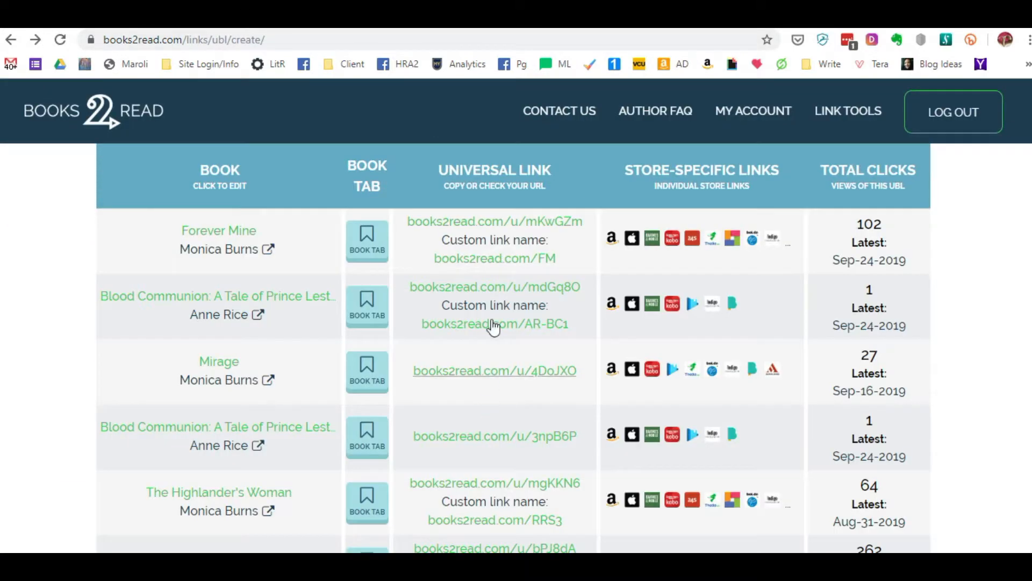
{"action": "left_click", "coordinate": [495, 258]}
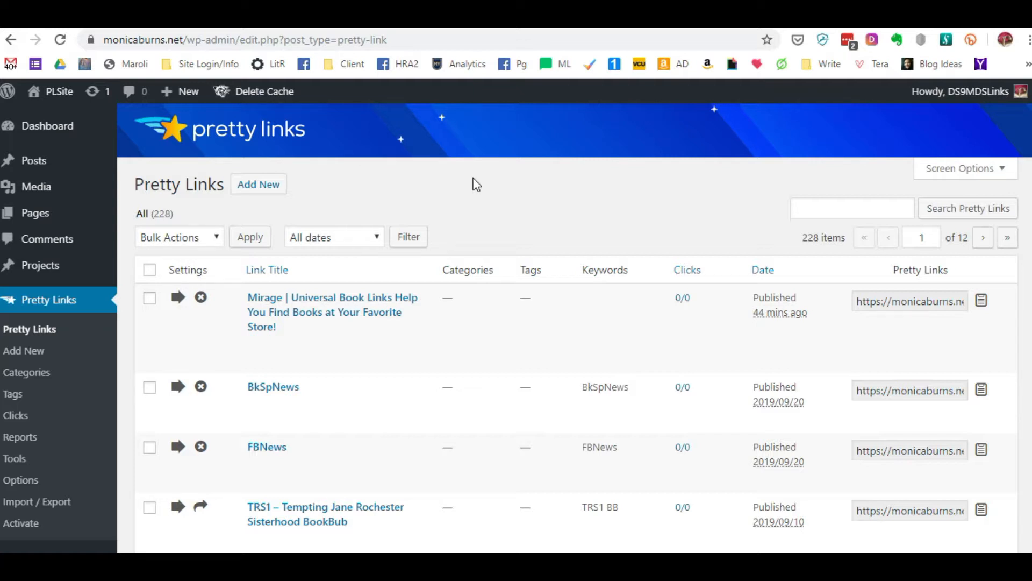
{"action": "mouse_move", "coordinate": [412, 304]}
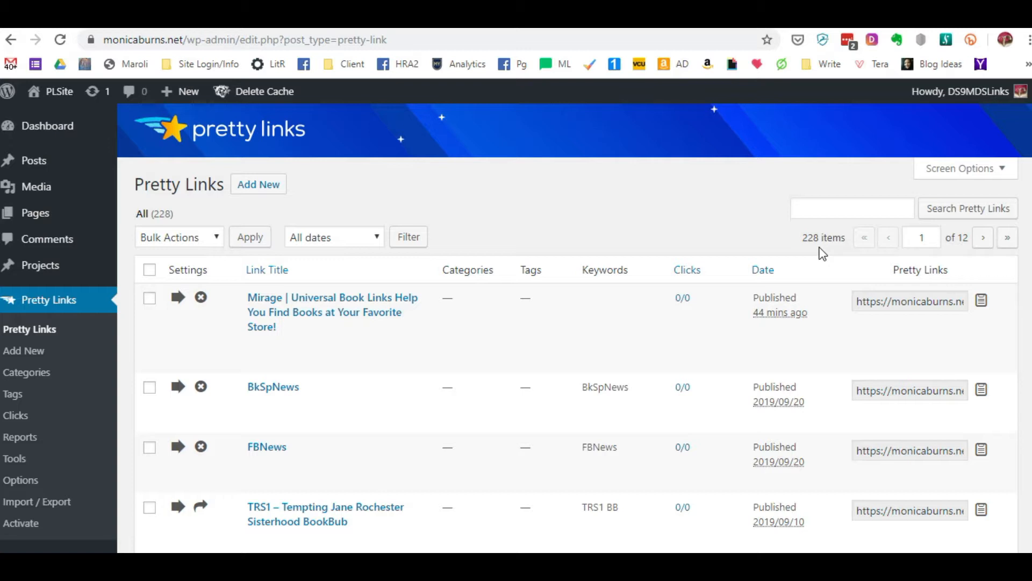
{"action": "mouse_move", "coordinate": [625, 303]}
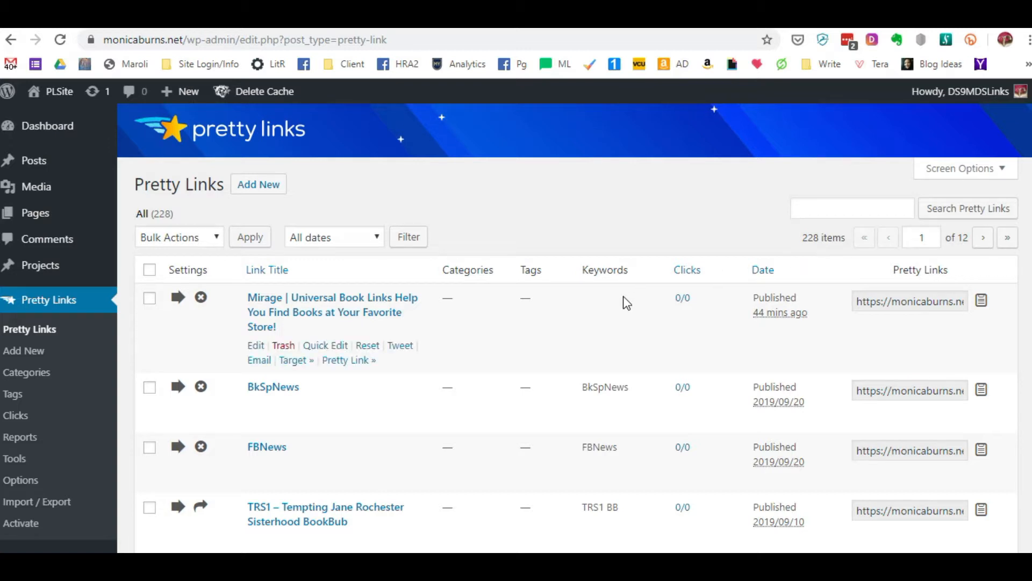
- Page the Pretty Links list forward to page 3 of 12, then focus the search box
{"action": "left_click", "coordinate": [982, 237]}
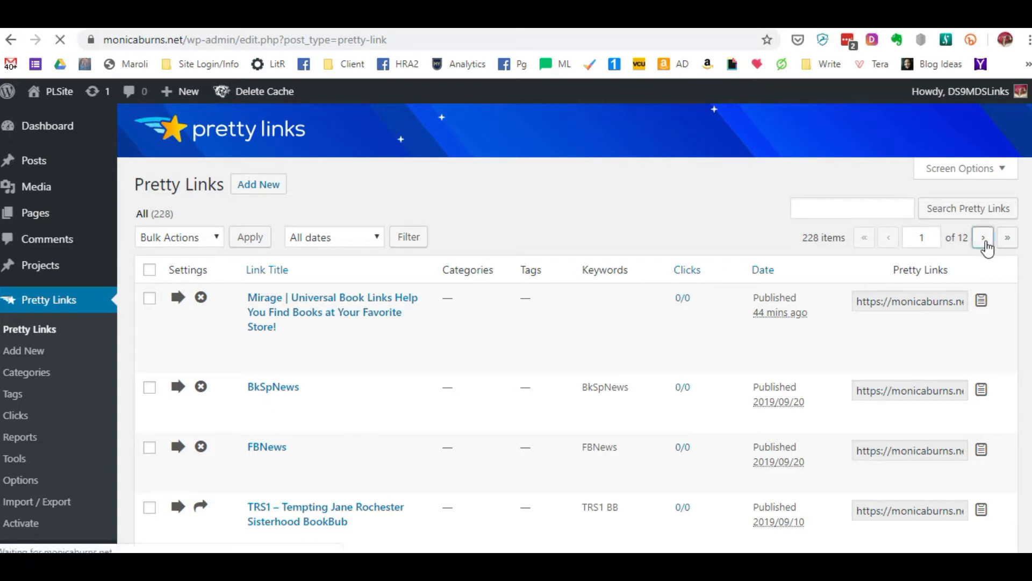
{"action": "left_click", "coordinate": [982, 236]}
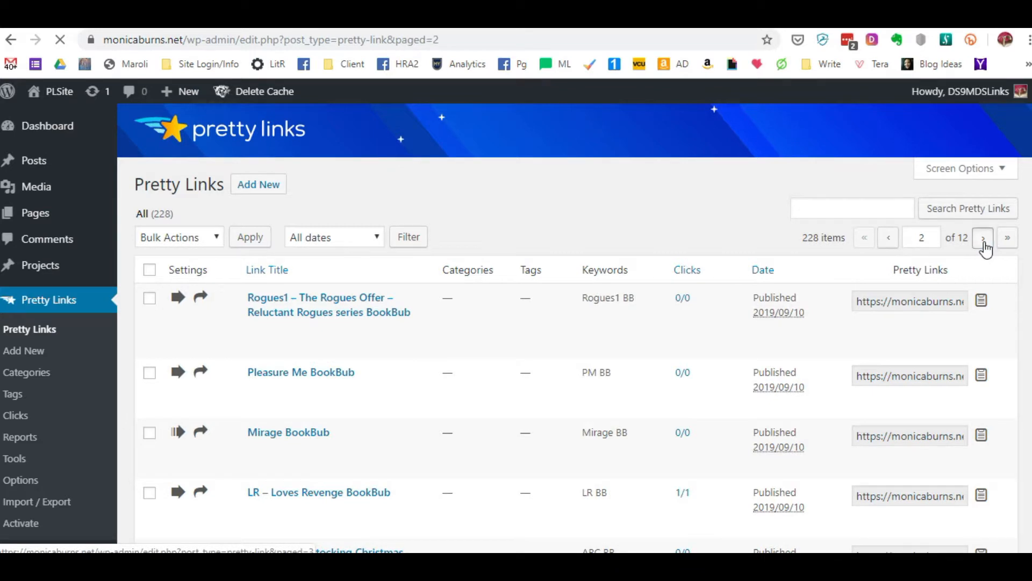
{"action": "left_click", "coordinate": [982, 237]}
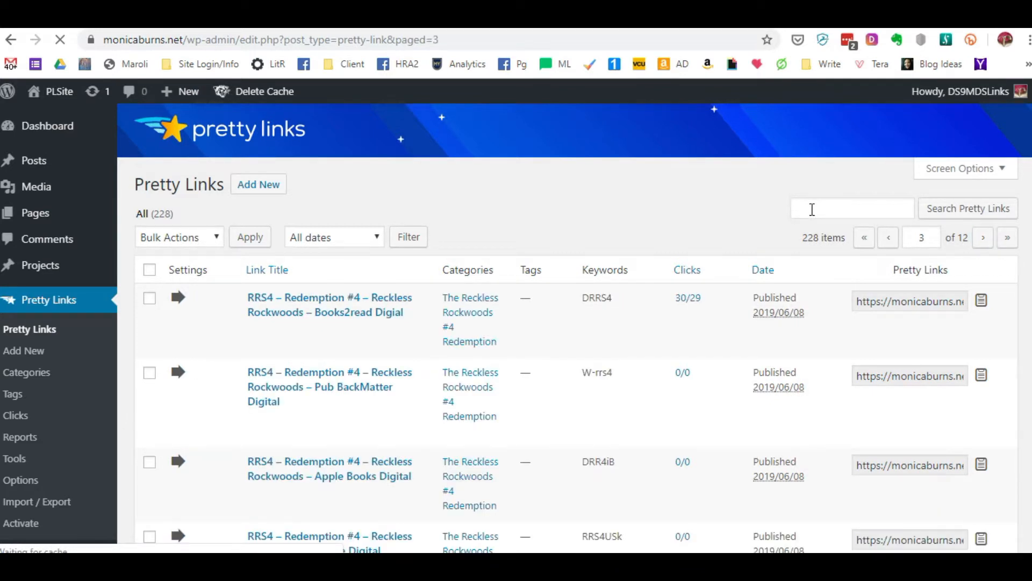
- Search Pretty Links for rrs5, returning the 10 RRS5 Beastly Earl store links
{"action": "type", "text": "r"}
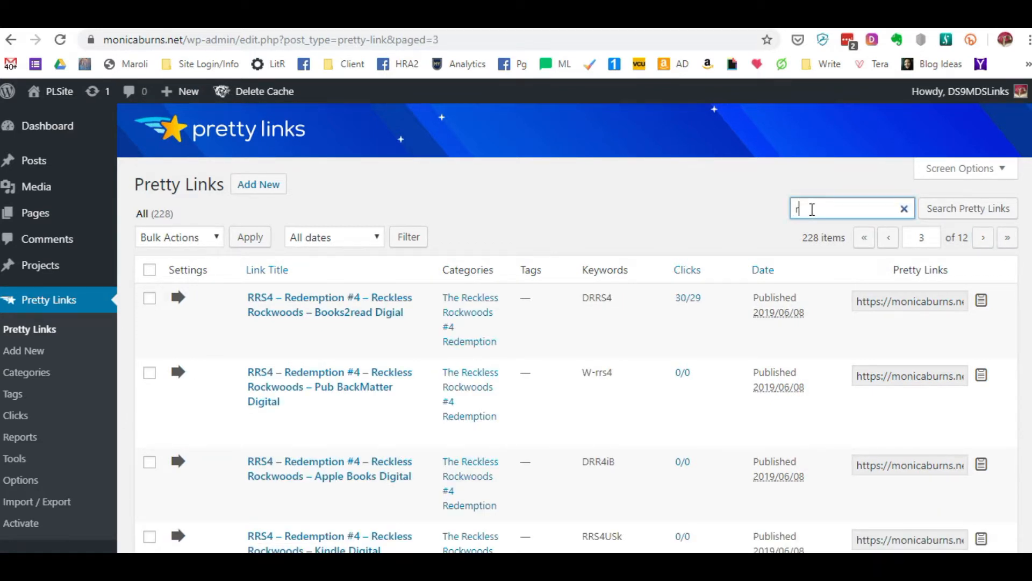
{"action": "type", "text": "rrs5"}
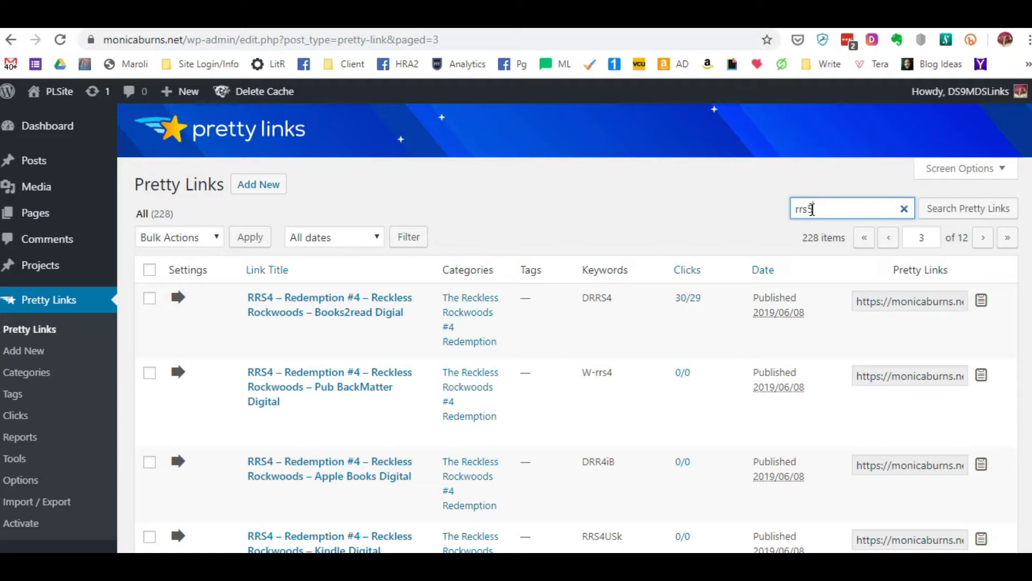
{"action": "left_click", "coordinate": [968, 209]}
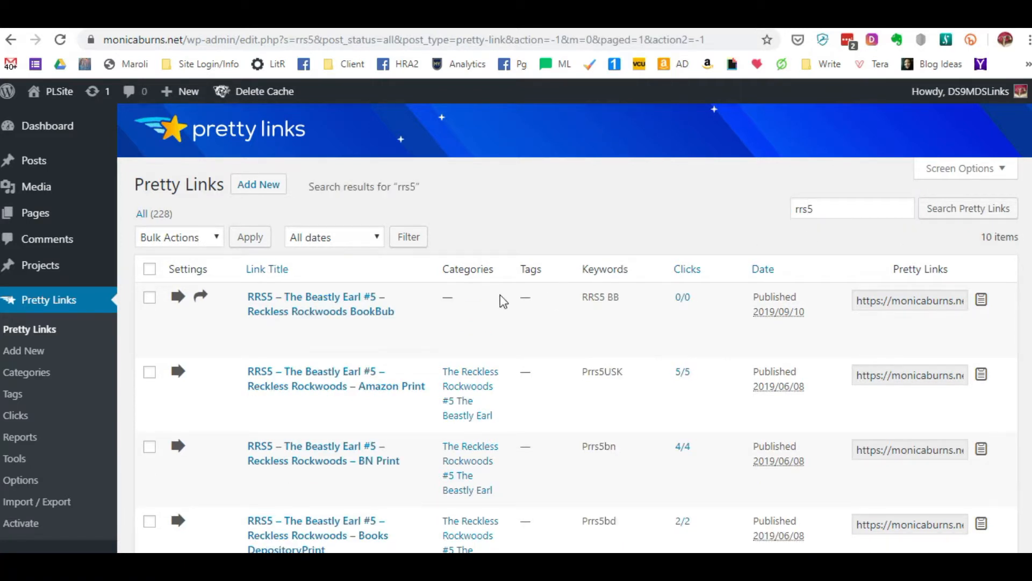
{"action": "scroll", "scroll_direction": "down", "scroll_amount": 3}
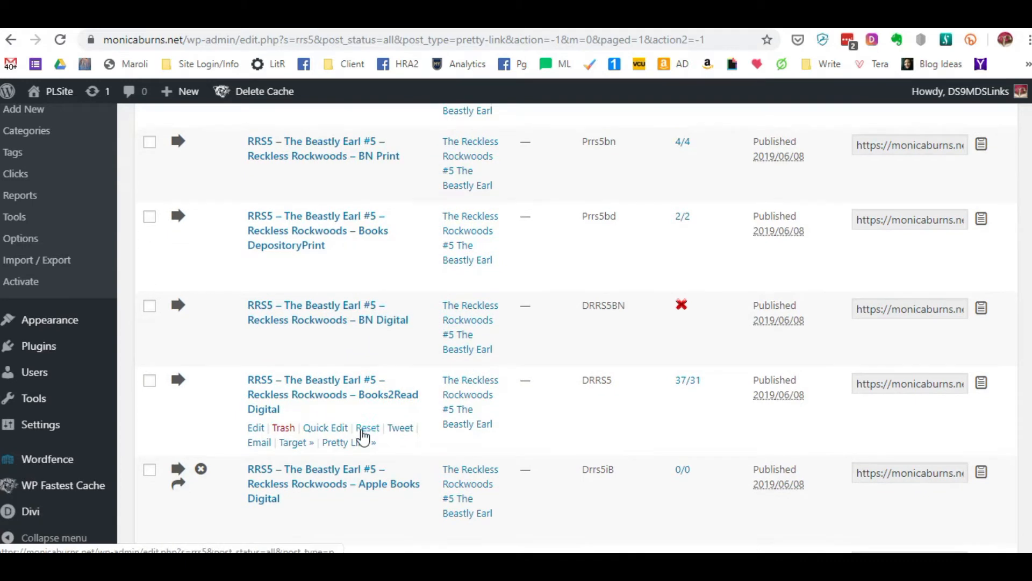
{"action": "mouse_move", "coordinate": [367, 427]}
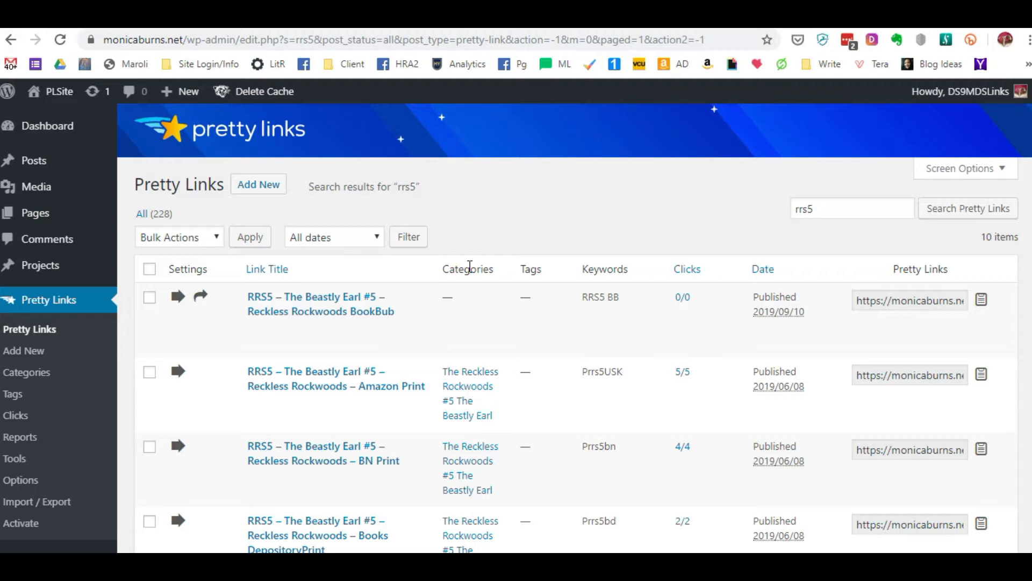
- Open the RRS5 BookBub pretty link and select its current target URL for replacement
{"action": "left_click", "coordinate": [320, 303]}
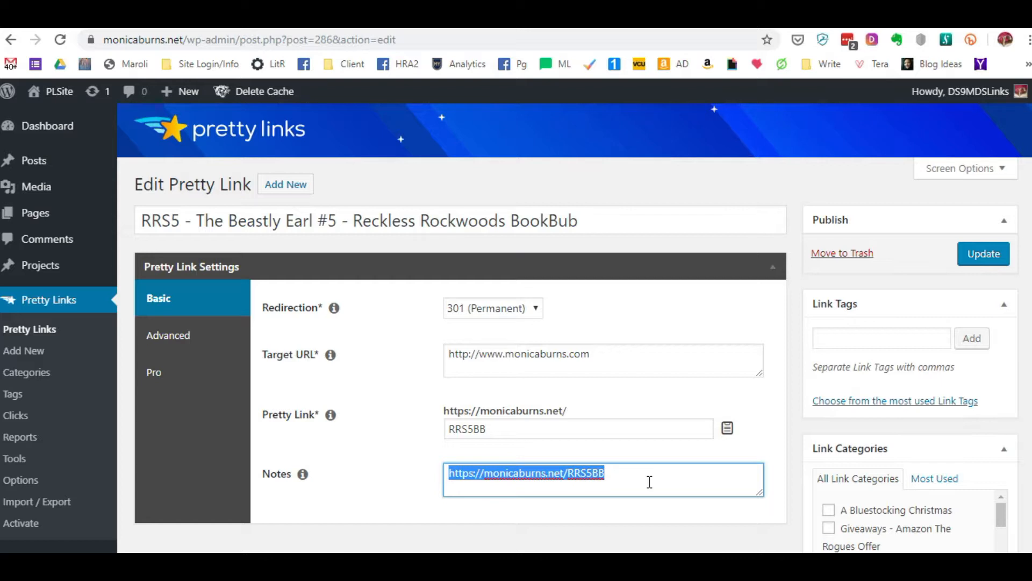
{"action": "left_click", "coordinate": [602, 361]}
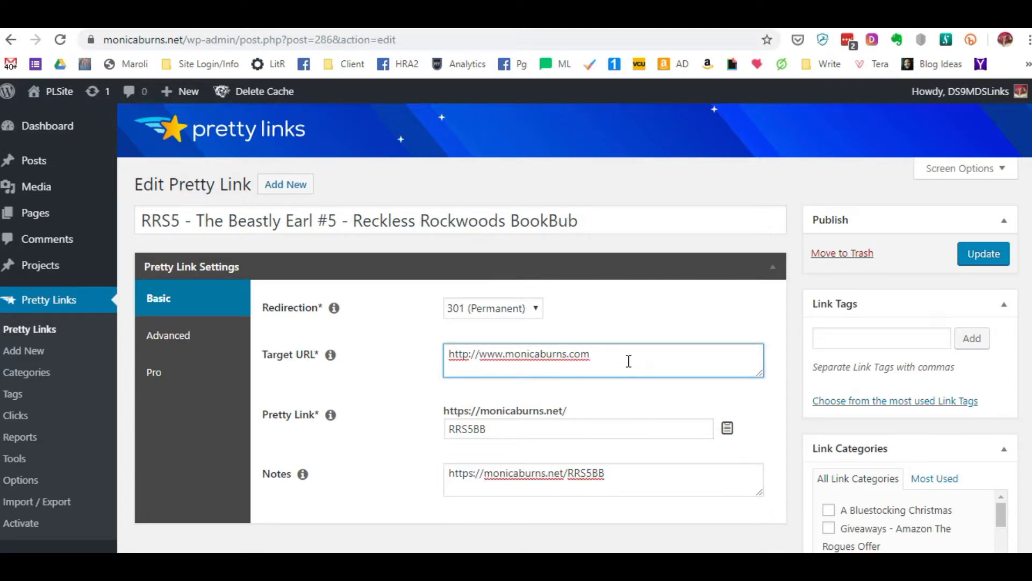
{"action": "double_click", "coordinate": [518, 354]}
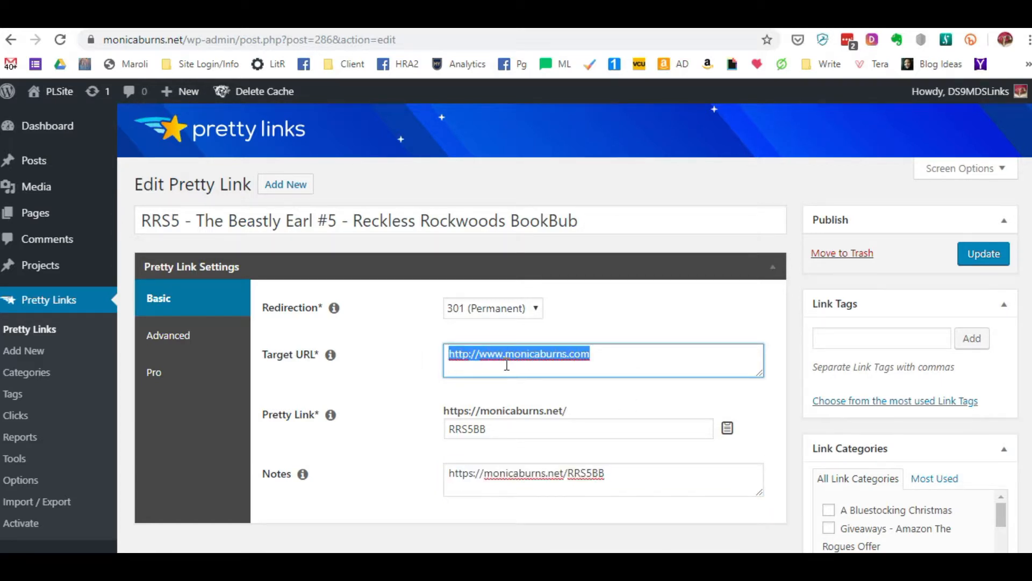
{"action": "mouse_move", "coordinate": [668, 370]}
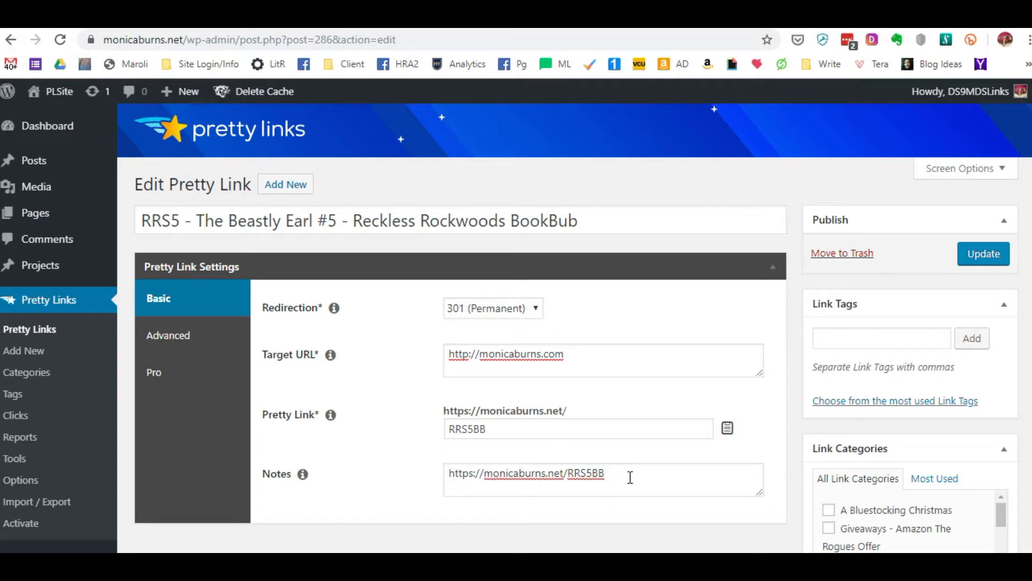
{"action": "left_click", "coordinate": [602, 478]}
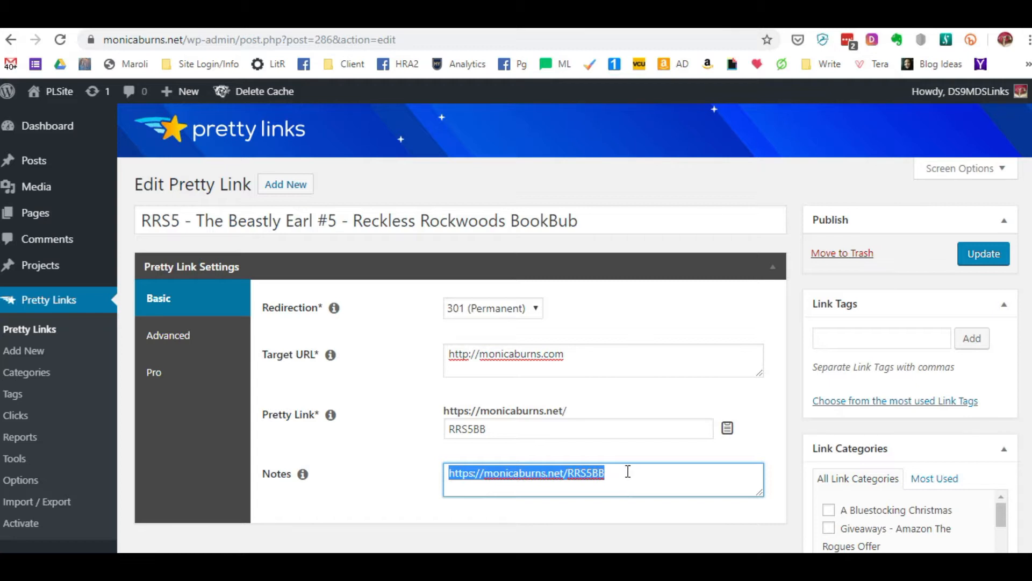
{"action": "mouse_move", "coordinate": [615, 357]}
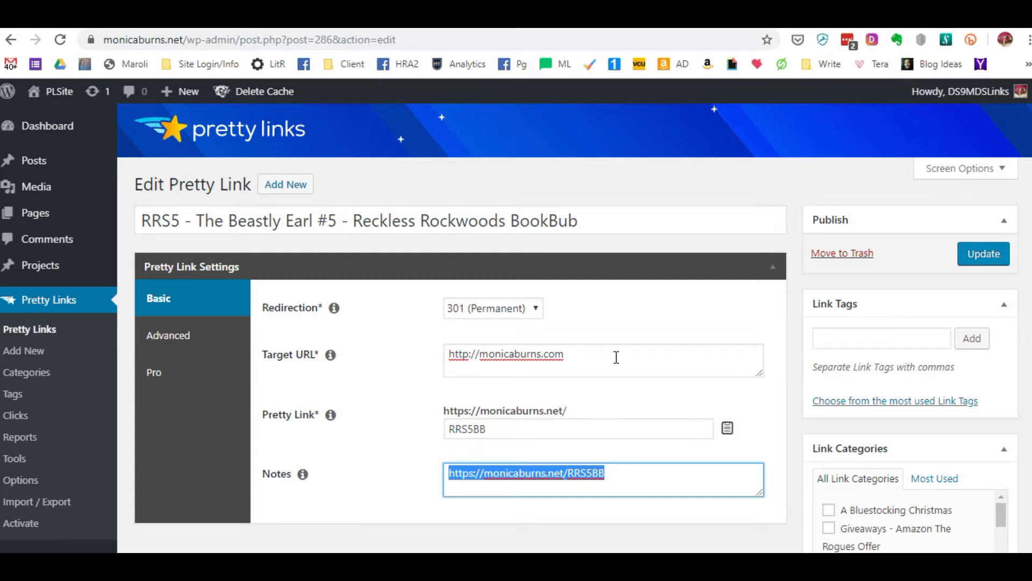
{"action": "left_click", "coordinate": [593, 361]}
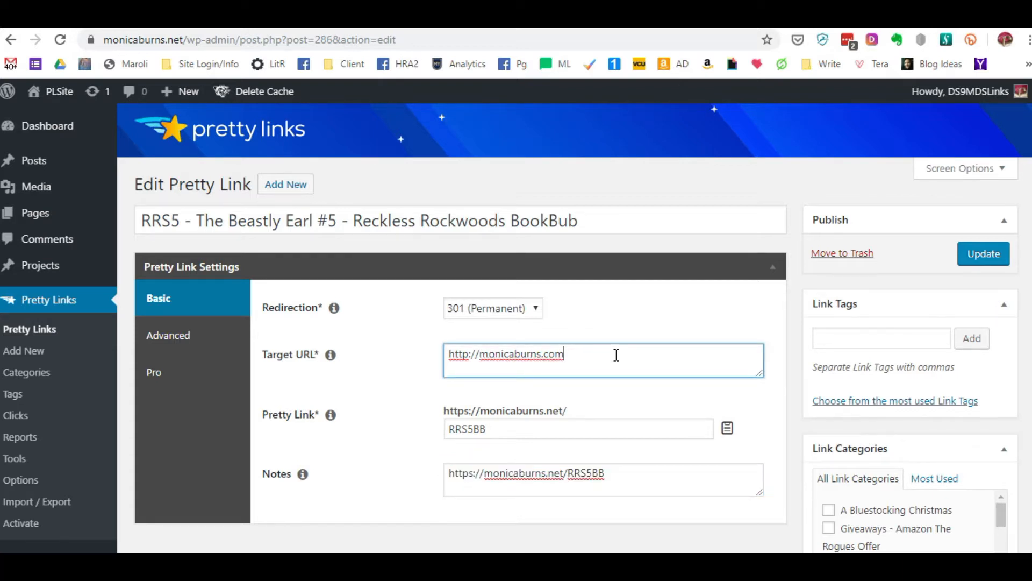
{"action": "triple_click", "coordinate": [506, 354]}
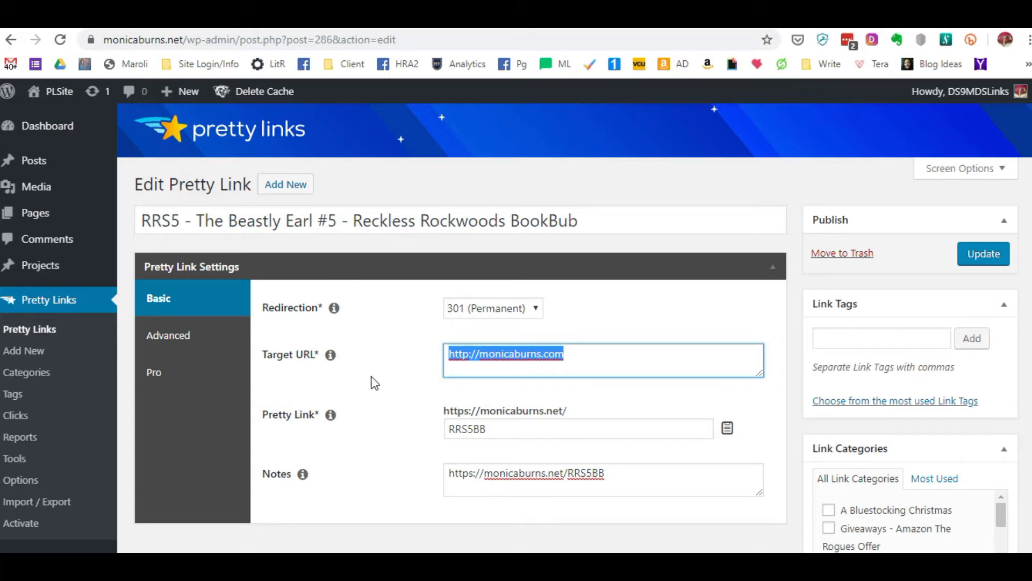
{"action": "type", "text": "http://bookbub.com/the-beastly-earl-ASIN"}
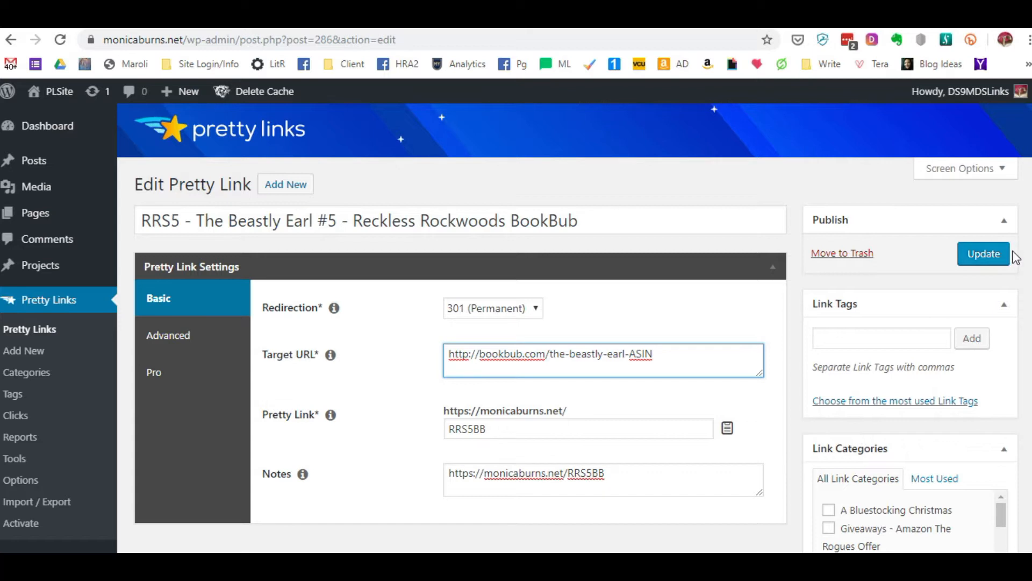
{"action": "mouse_move", "coordinate": [629, 481]}
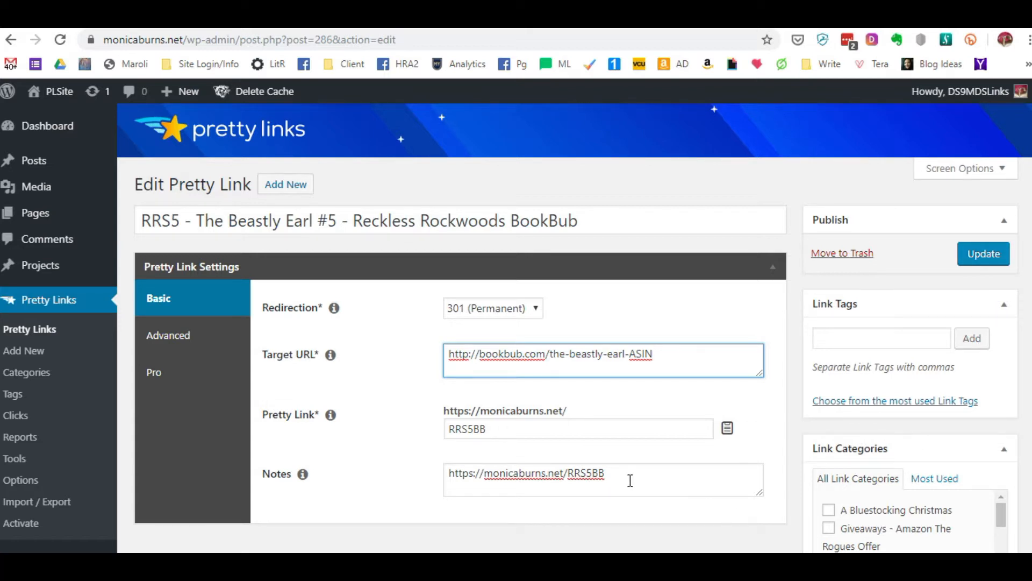
{"action": "triple_click", "coordinate": [526, 473]}
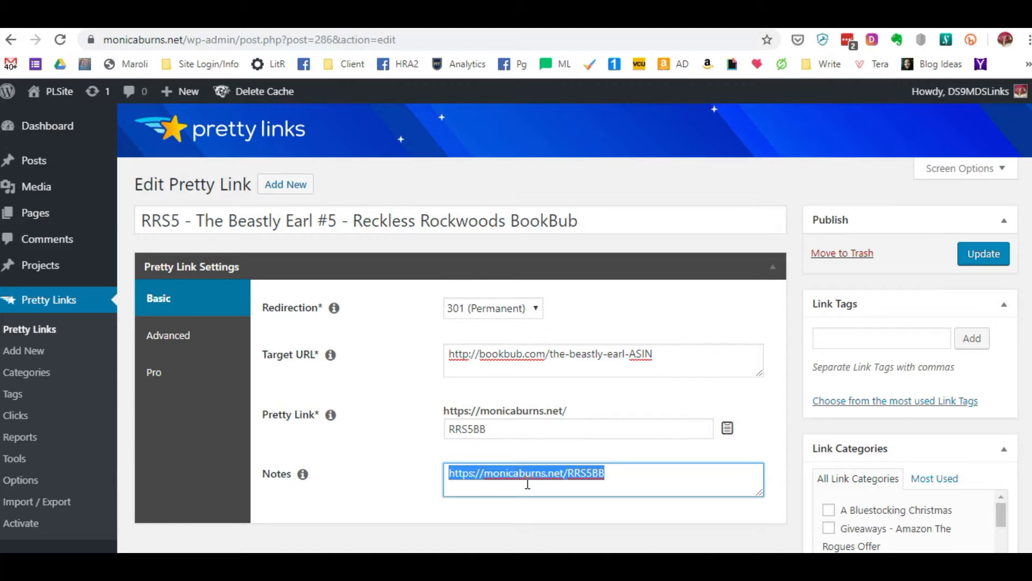
{"action": "left_click", "coordinate": [636, 360]}
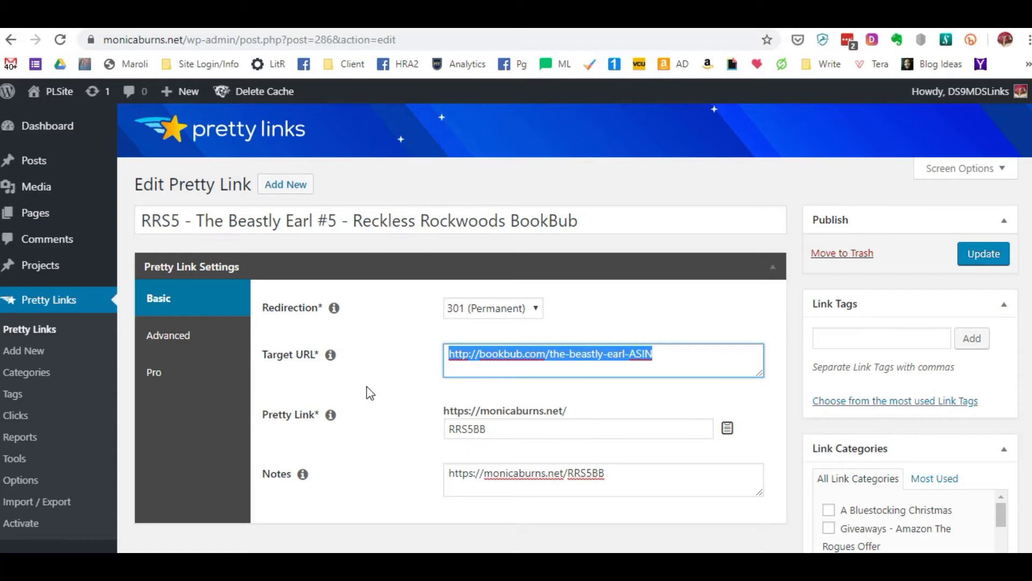
{"action": "type", "text": "http://monicaburns.com"}
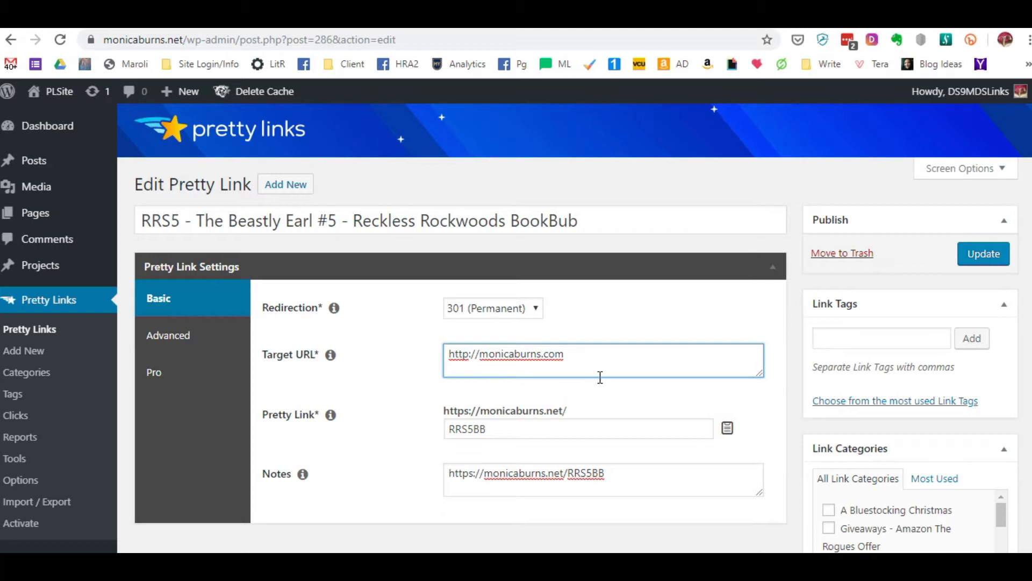
{"action": "triple_click", "coordinate": [525, 473]}
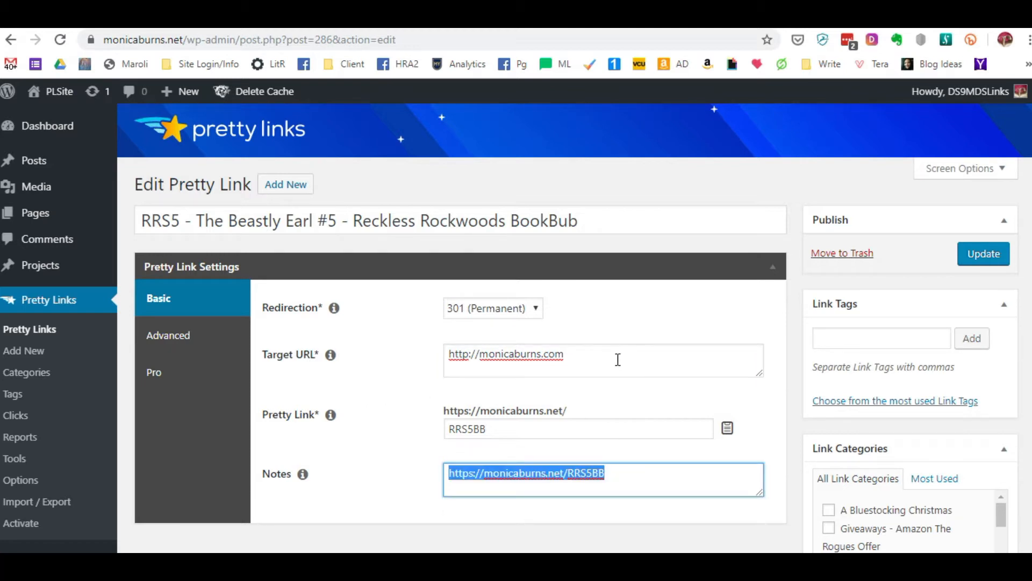
{"action": "left_click", "coordinate": [602, 360]}
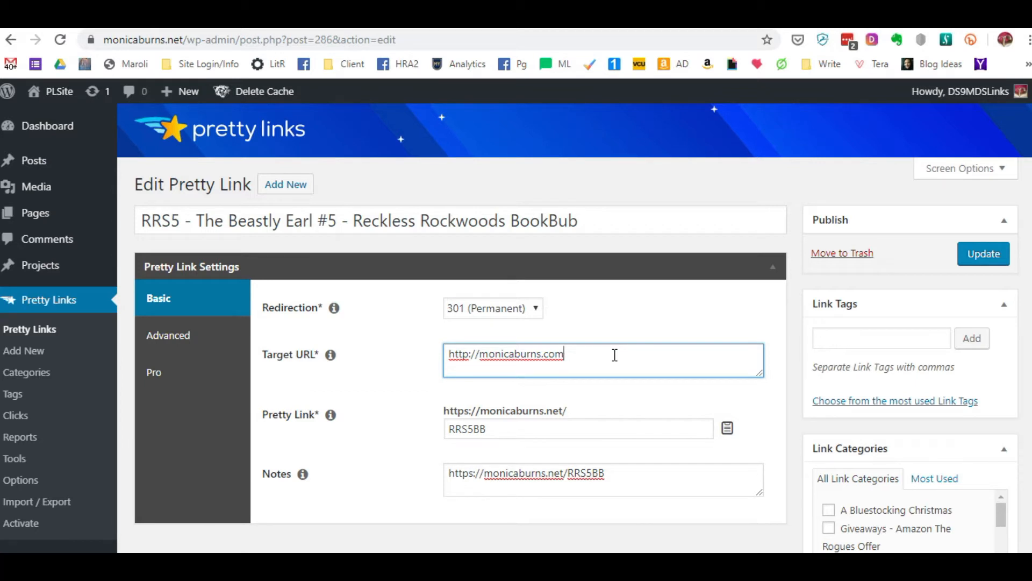
{"action": "mouse_move", "coordinate": [649, 483]}
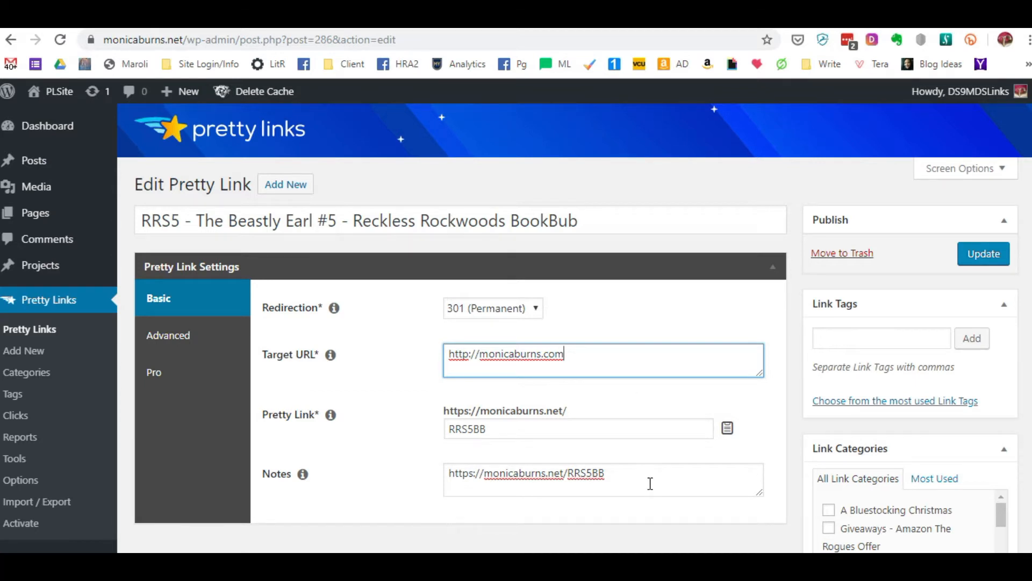
{"action": "triple_click", "coordinate": [525, 473]}
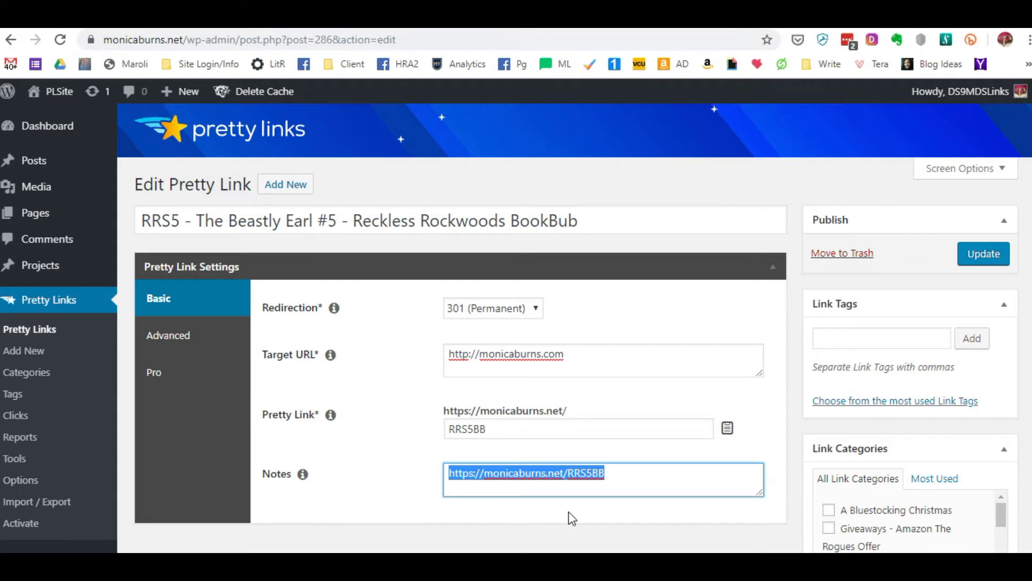
{"action": "left_click", "coordinate": [678, 486]}
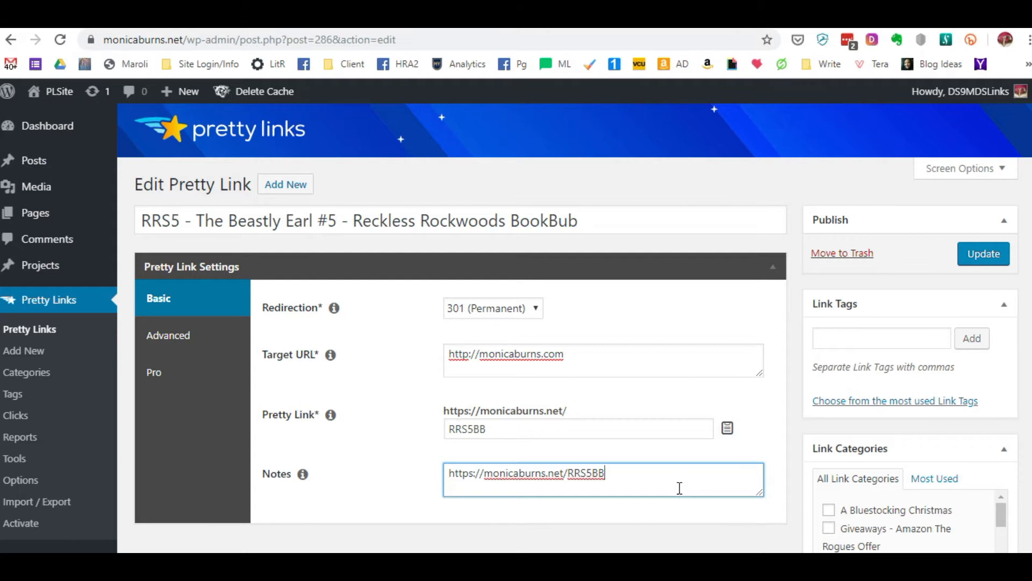
- Overwrite the target URL with the example address joes poolhall.com
{"action": "triple_click", "coordinate": [526, 473]}
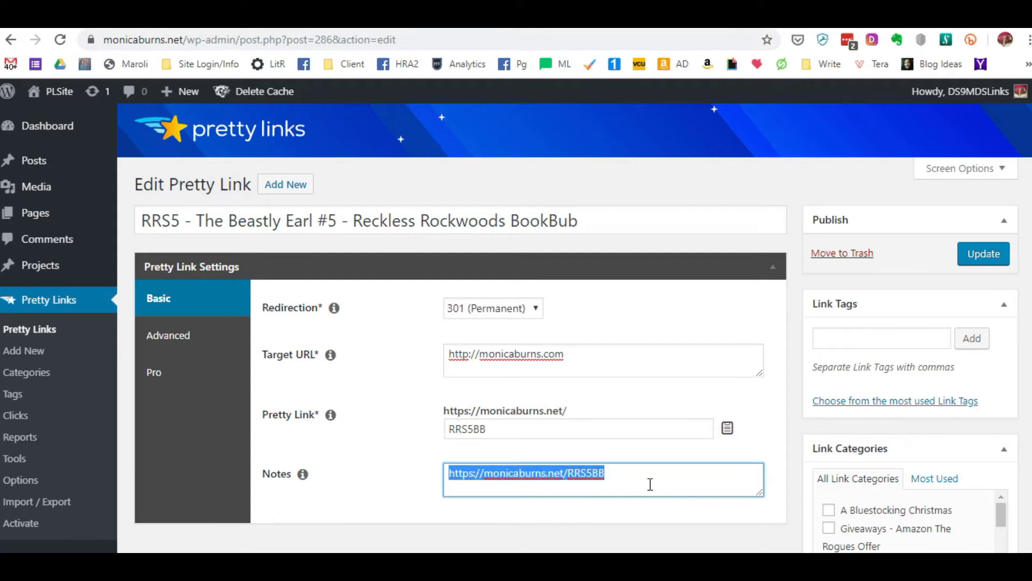
{"action": "mouse_move", "coordinate": [637, 390]}
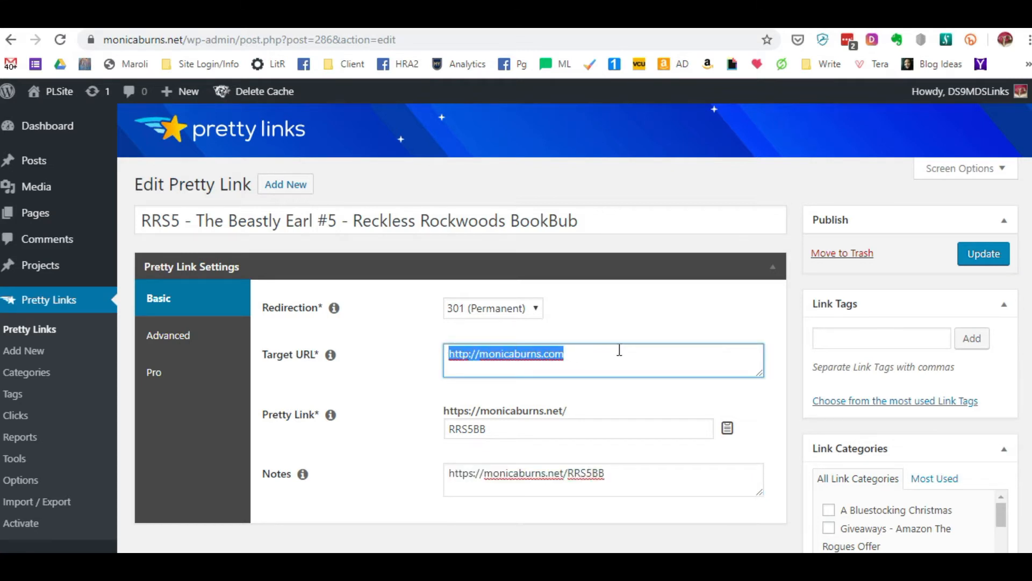
{"action": "type", "text": "joes poolhall.com"}
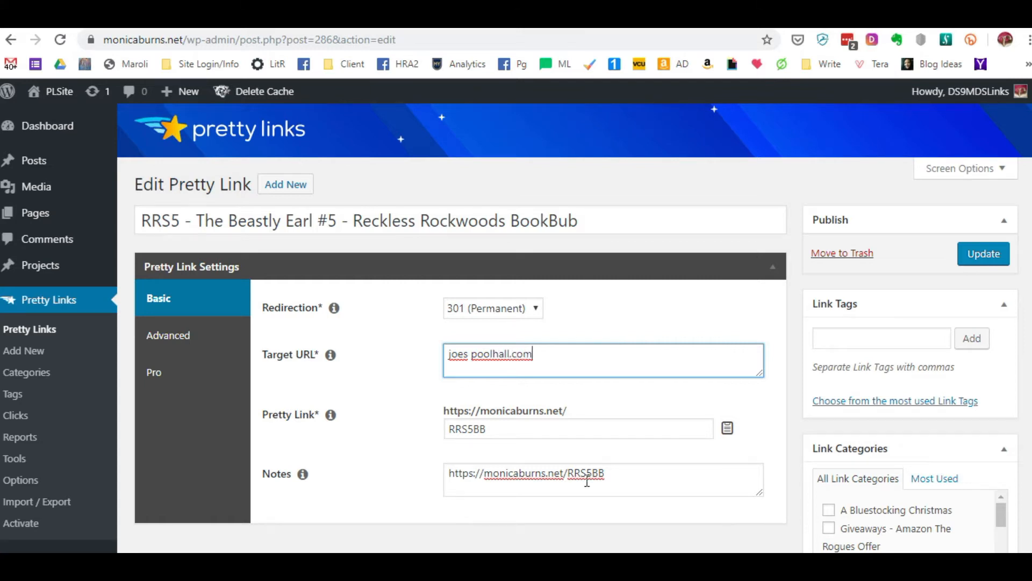
{"action": "triple_click", "coordinate": [525, 473]}
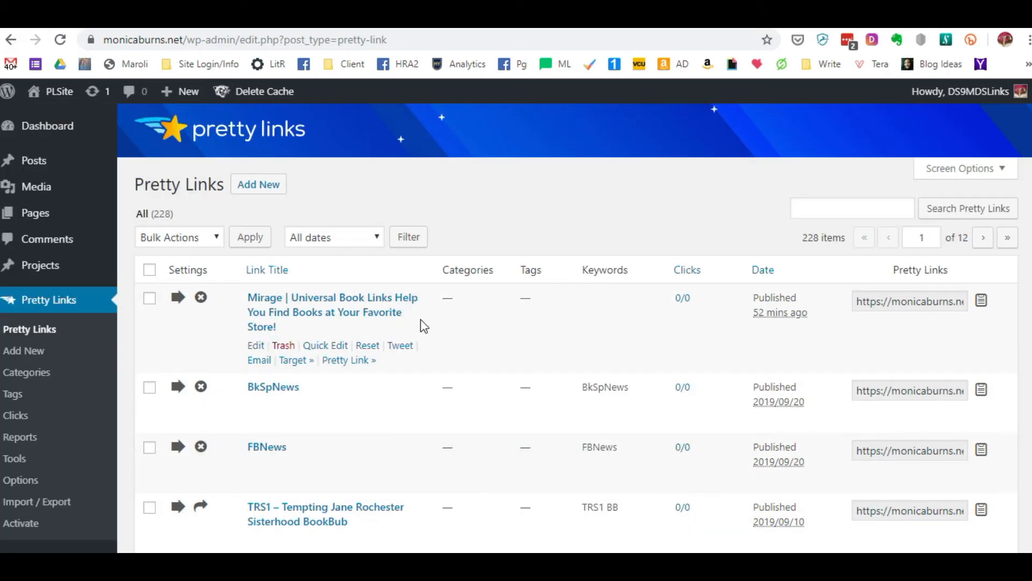
{"action": "mouse_move", "coordinate": [490, 407]}
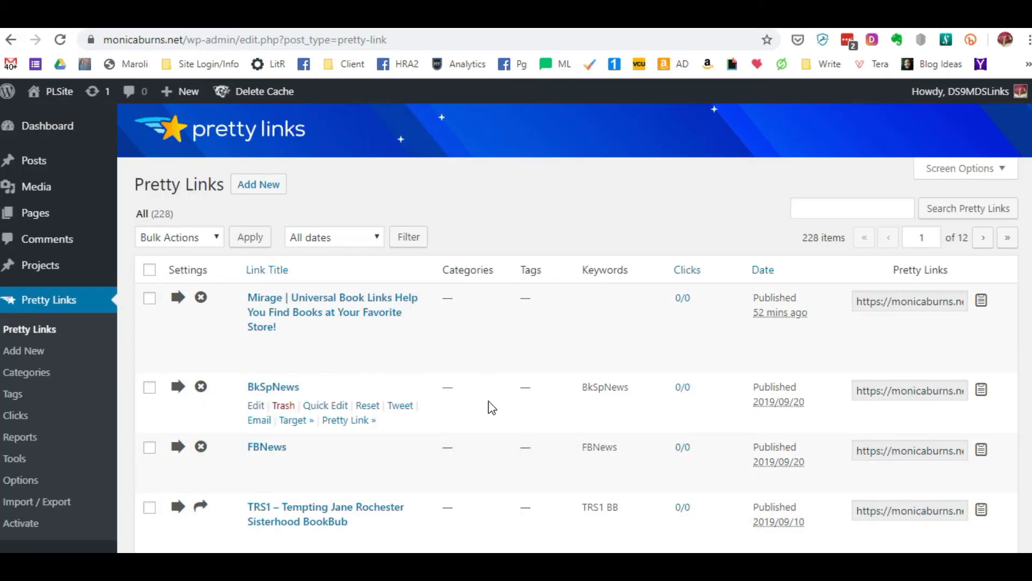
- Scroll the full pretty links list down to the BookBub entries
{"action": "scroll", "scroll_direction": "down", "scroll_amount": 3}
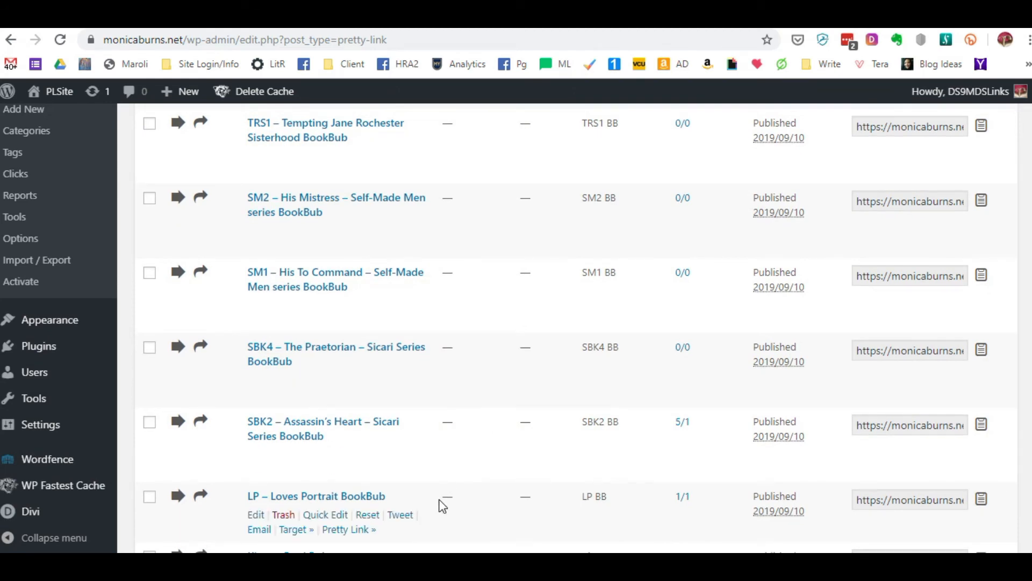
{"action": "scroll", "scroll_direction": "down", "scroll_amount": 3}
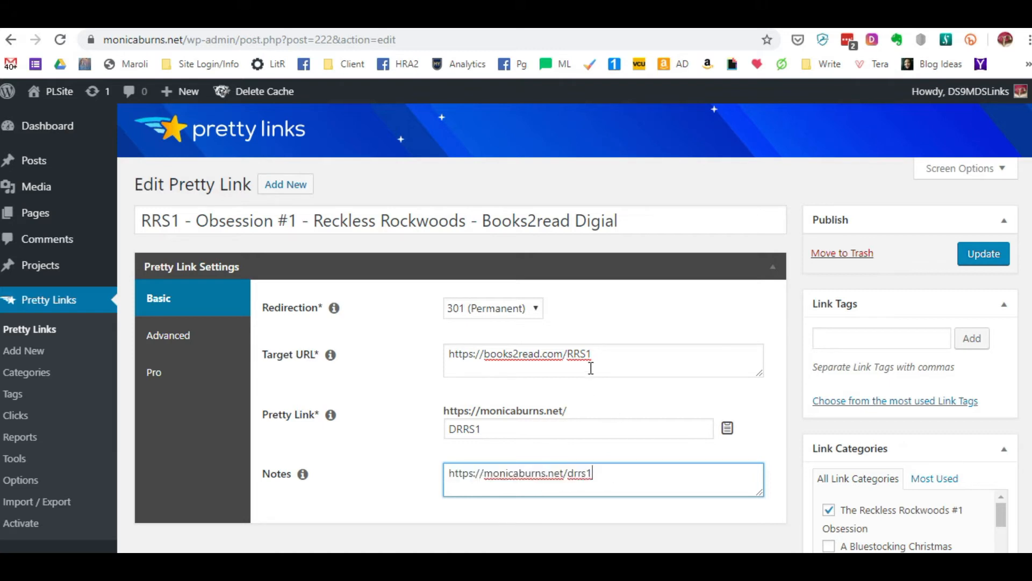
{"action": "triple_click", "coordinate": [519, 354]}
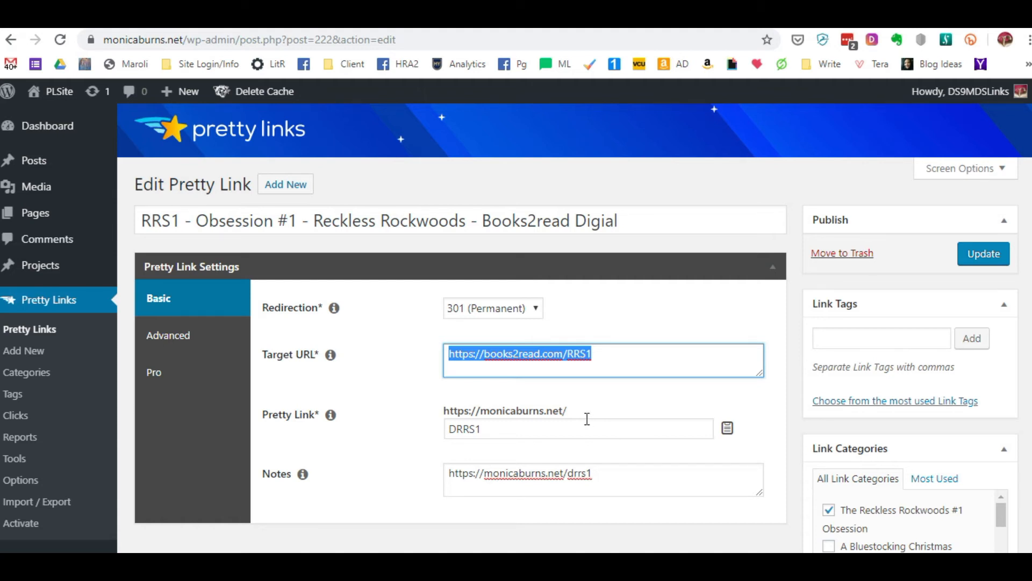
{"action": "mouse_move", "coordinate": [665, 470]}
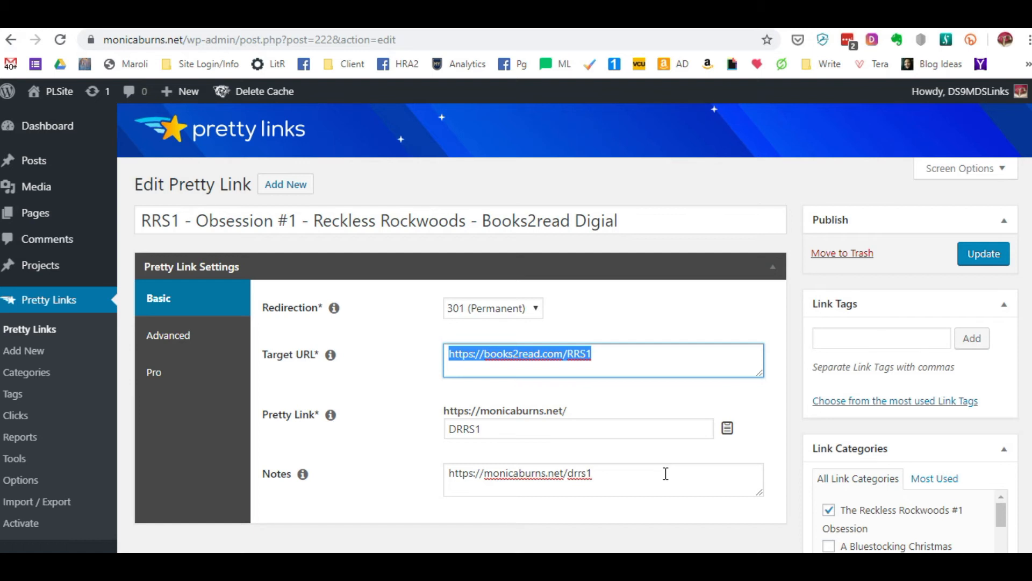
{"action": "left_click", "coordinate": [650, 398]}
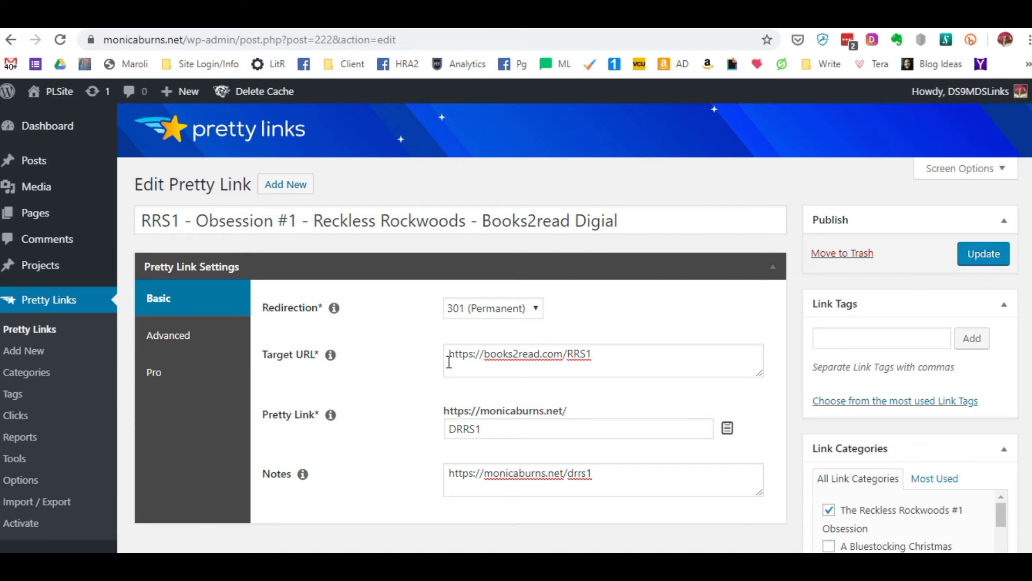
{"action": "mouse_move", "coordinate": [590, 341]}
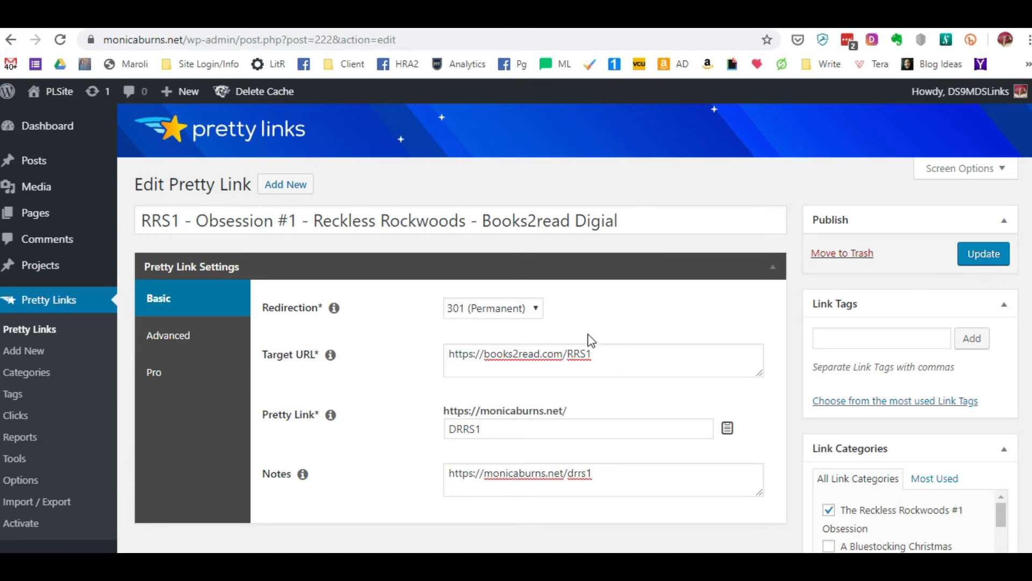
{"action": "mouse_move", "coordinate": [615, 479]}
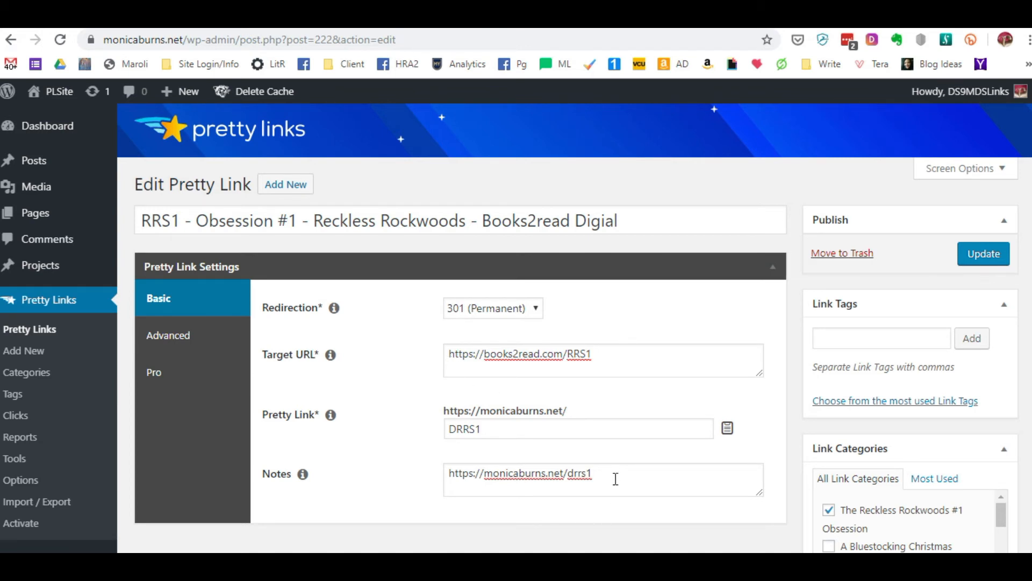